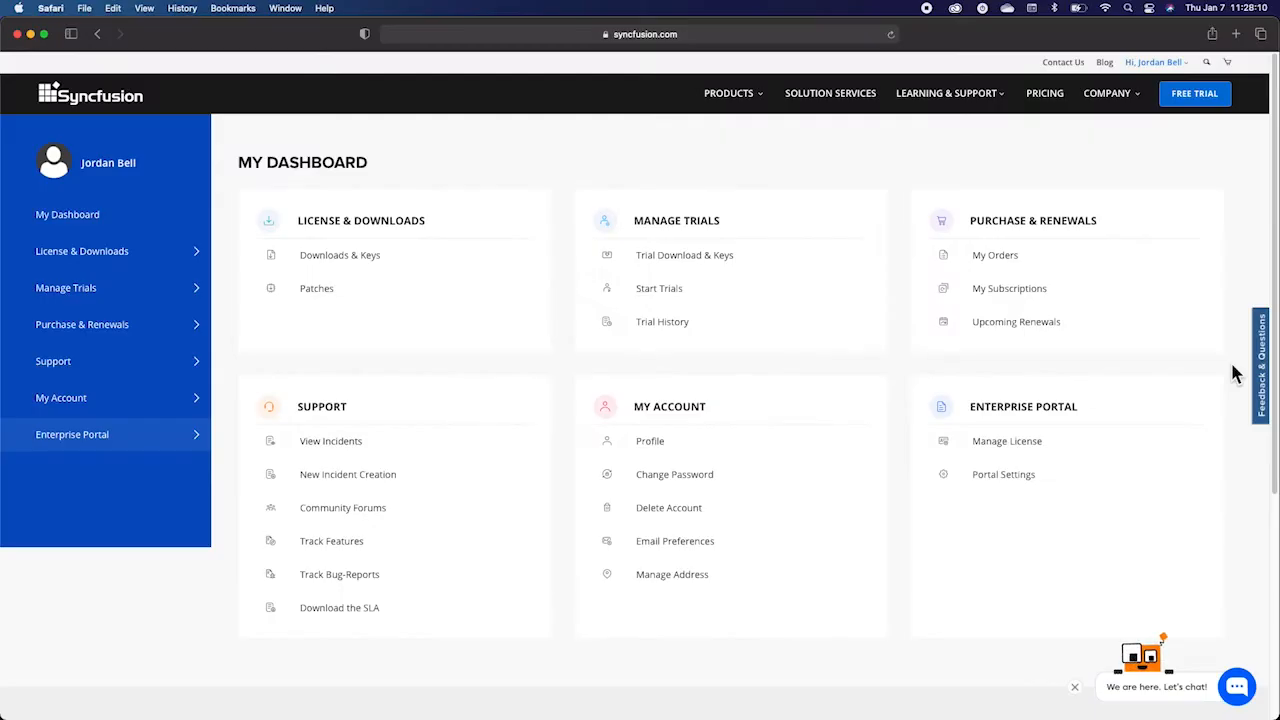
mouse_move(649, 441)
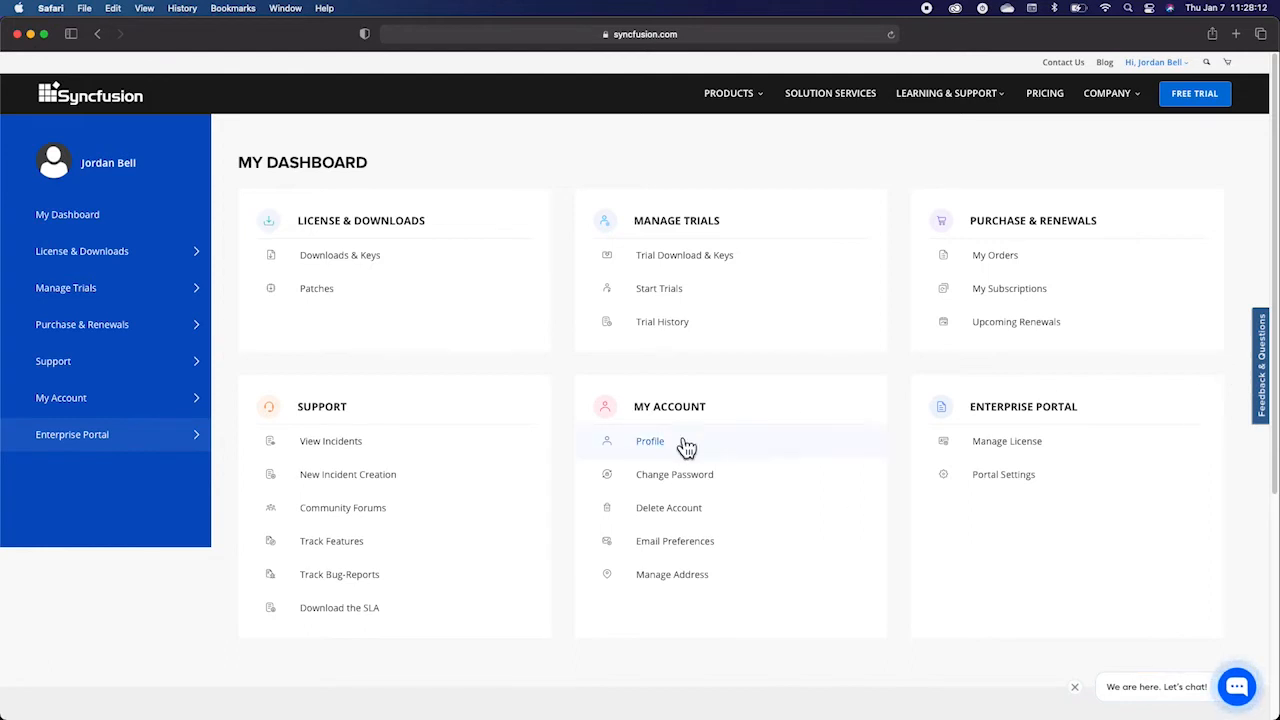
Step: Expand Enterprise Portal and go to Manage License to see Pat's Company license counts
click(71, 434)
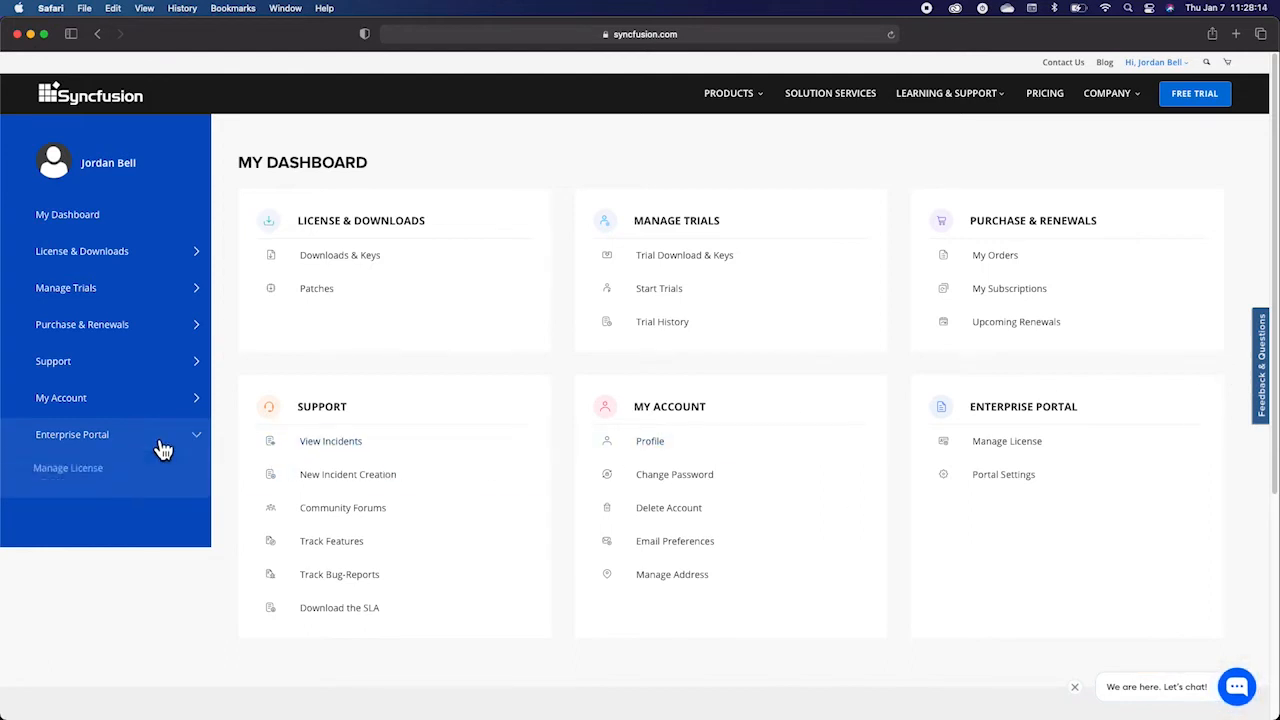
click(71, 434)
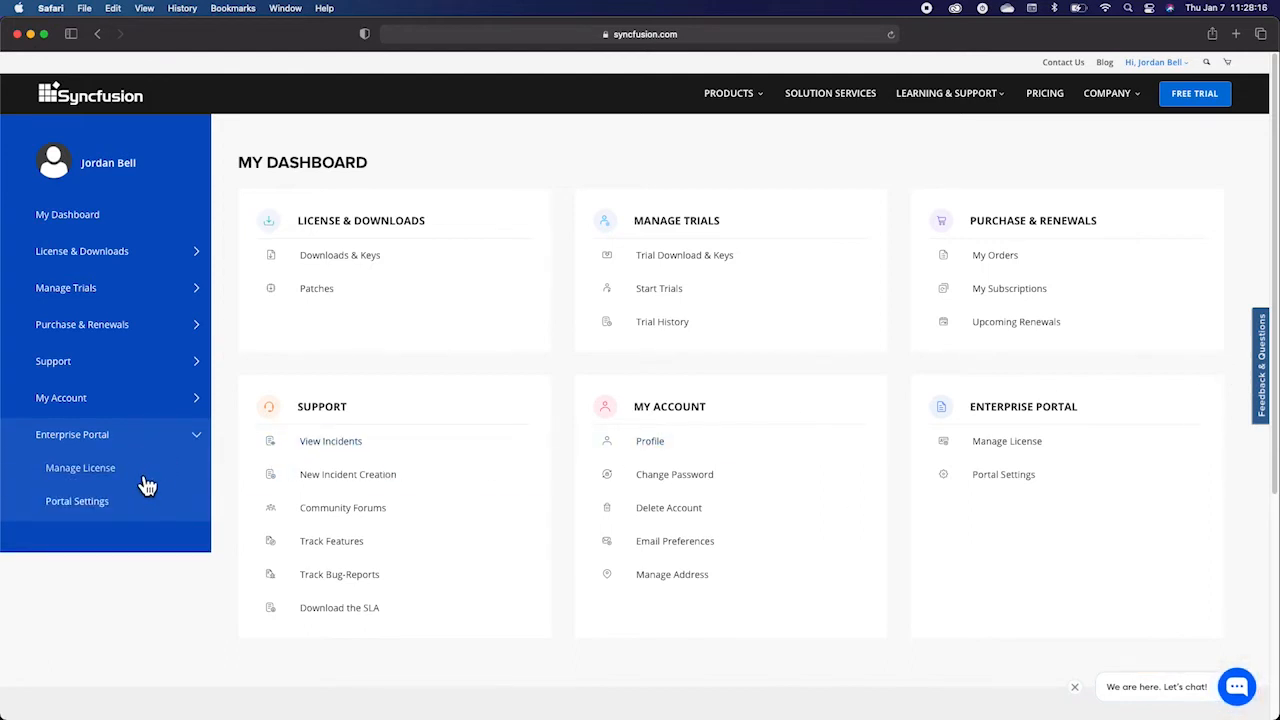
mouse_move(1006, 441)
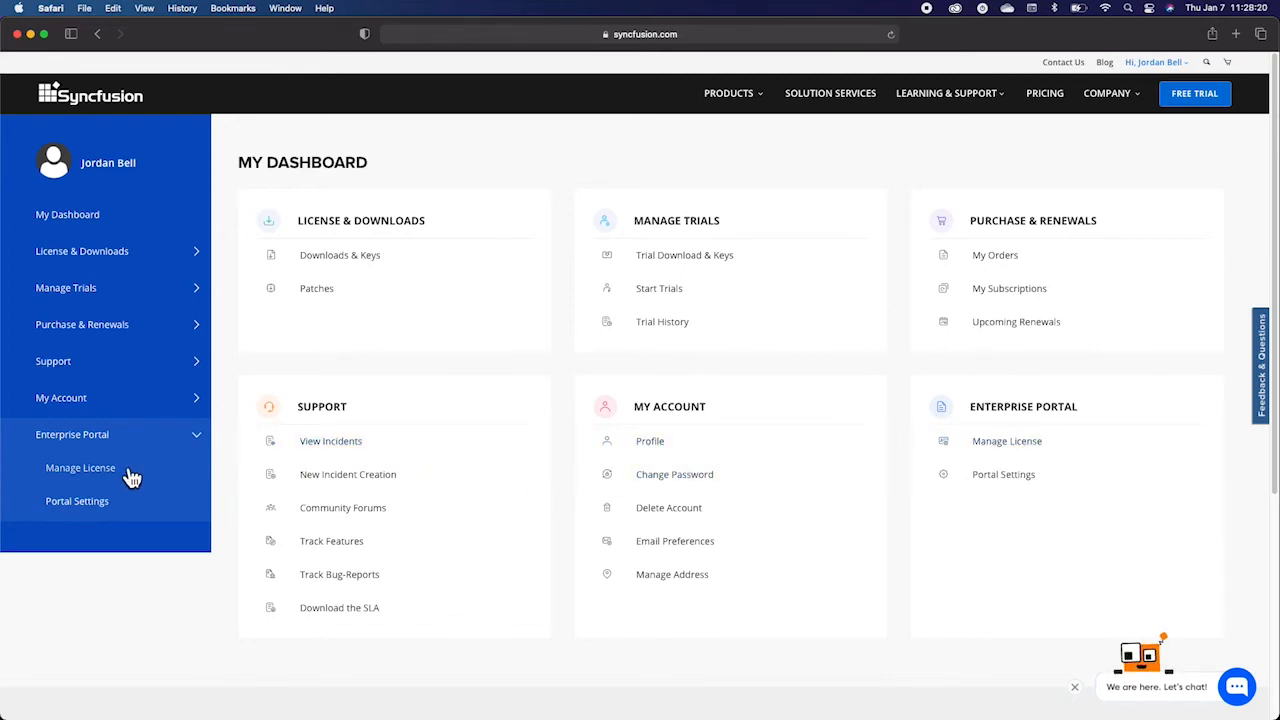
click(80, 468)
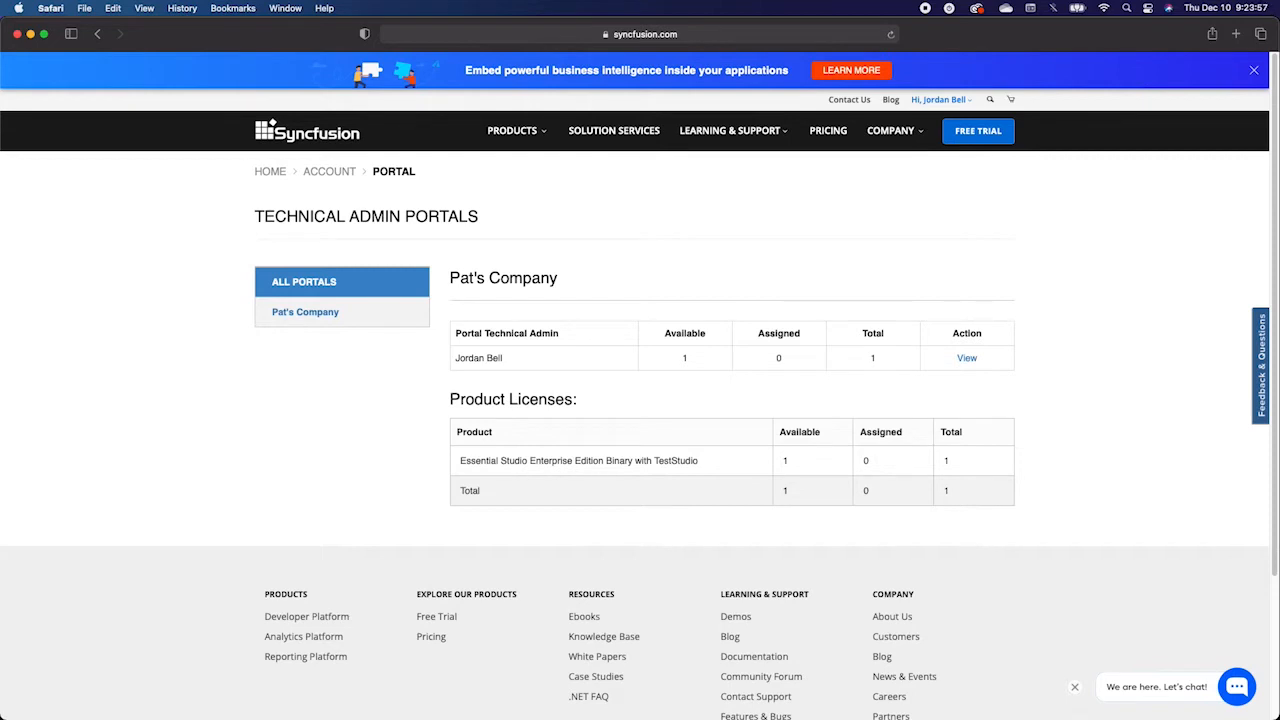
mouse_move(1175, 432)
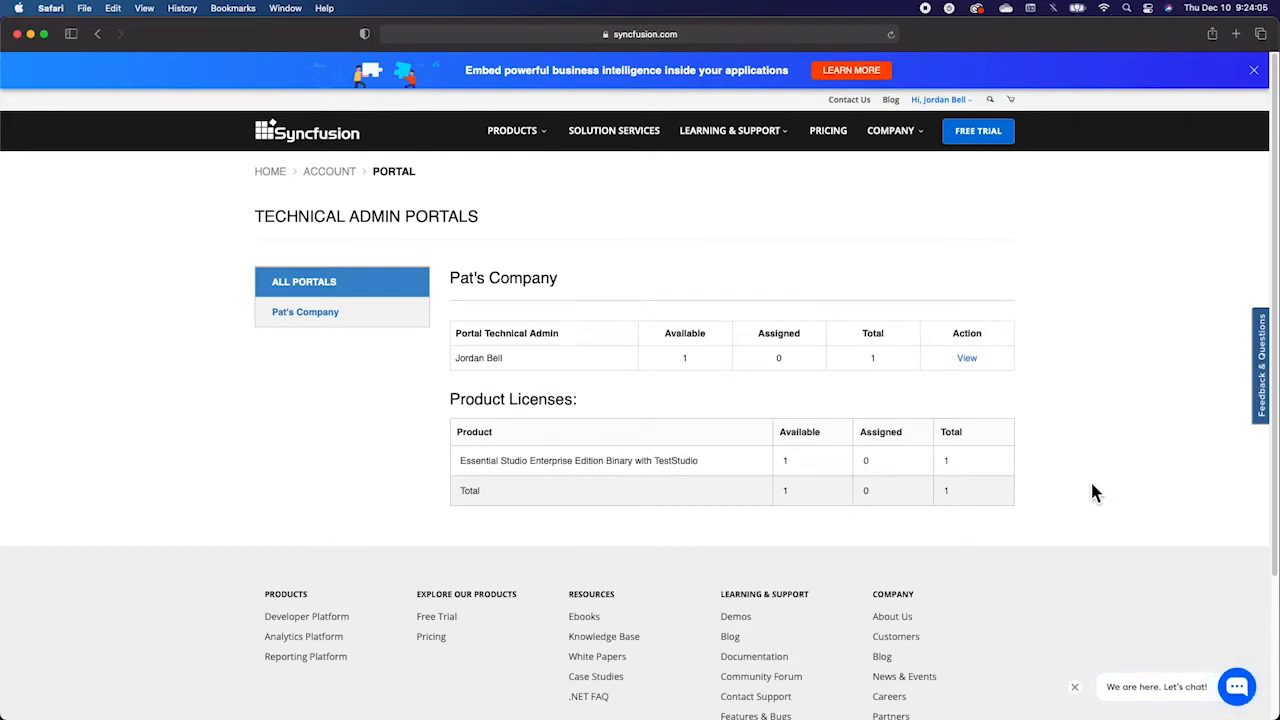
mouse_move(973, 372)
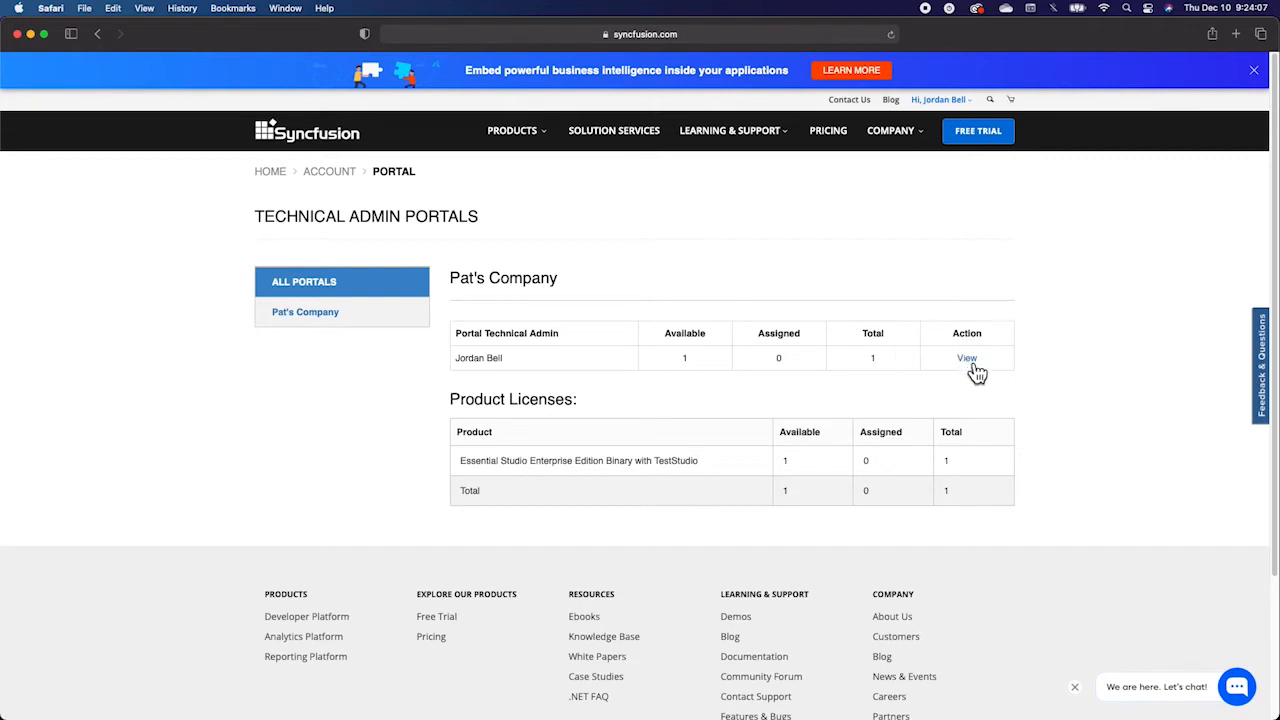
Step: View Pat's Company license details and start a single-user Add New User form
click(966, 358)
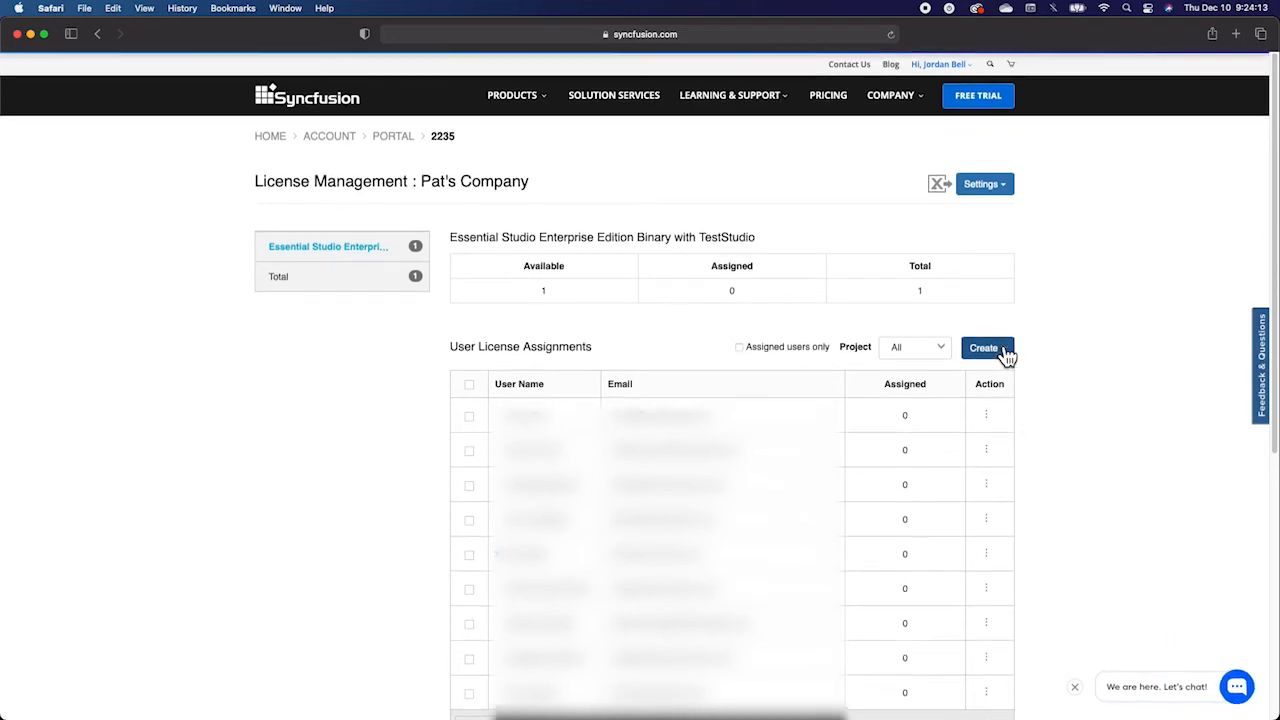
click(986, 347)
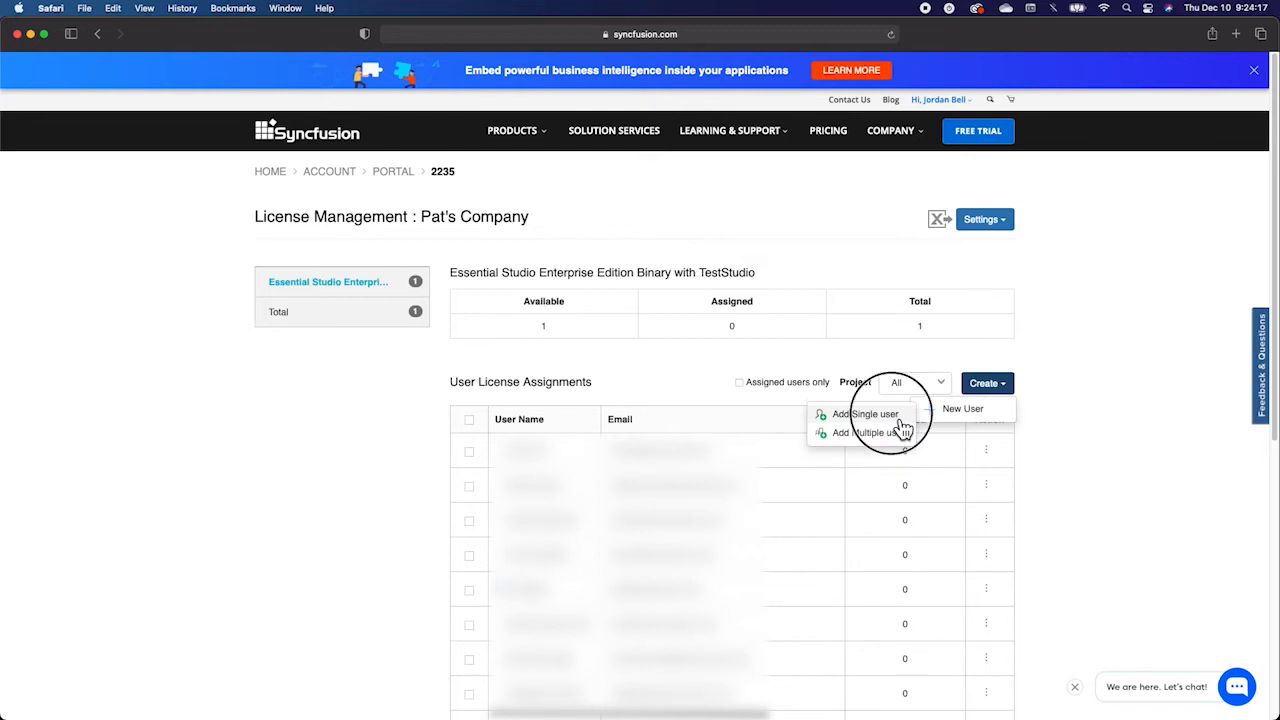
click(861, 413)
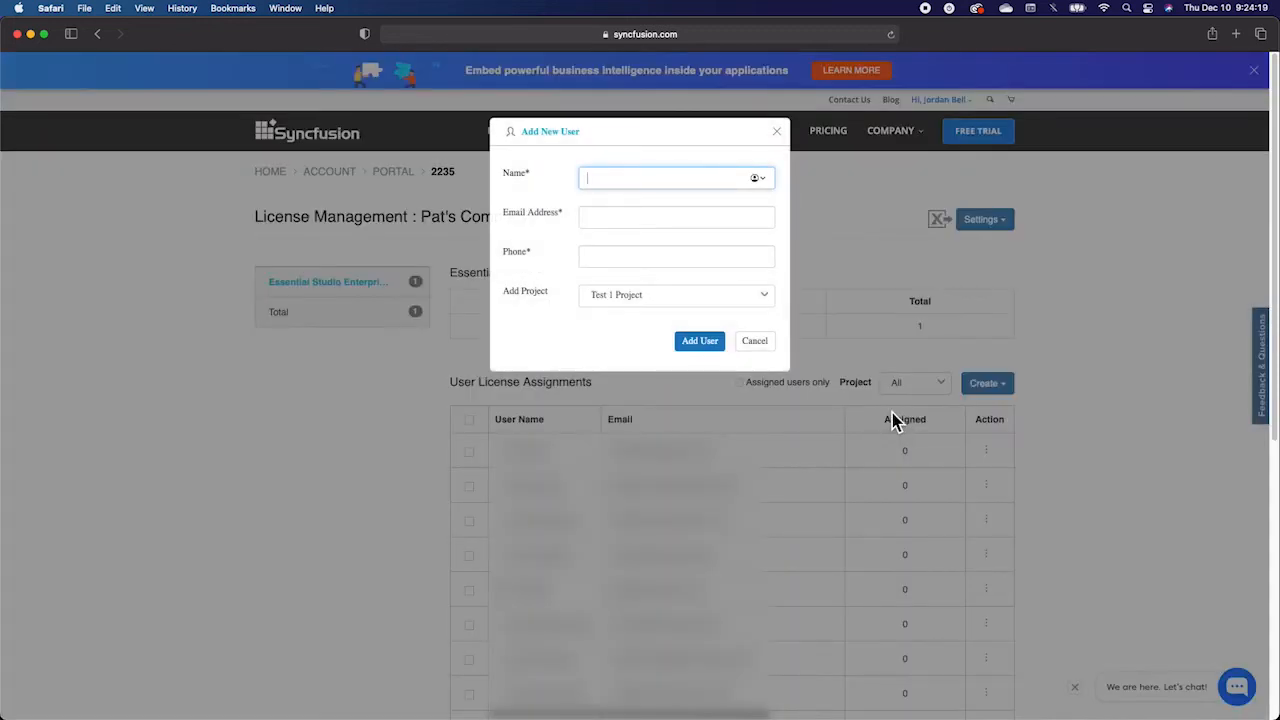
text(1)
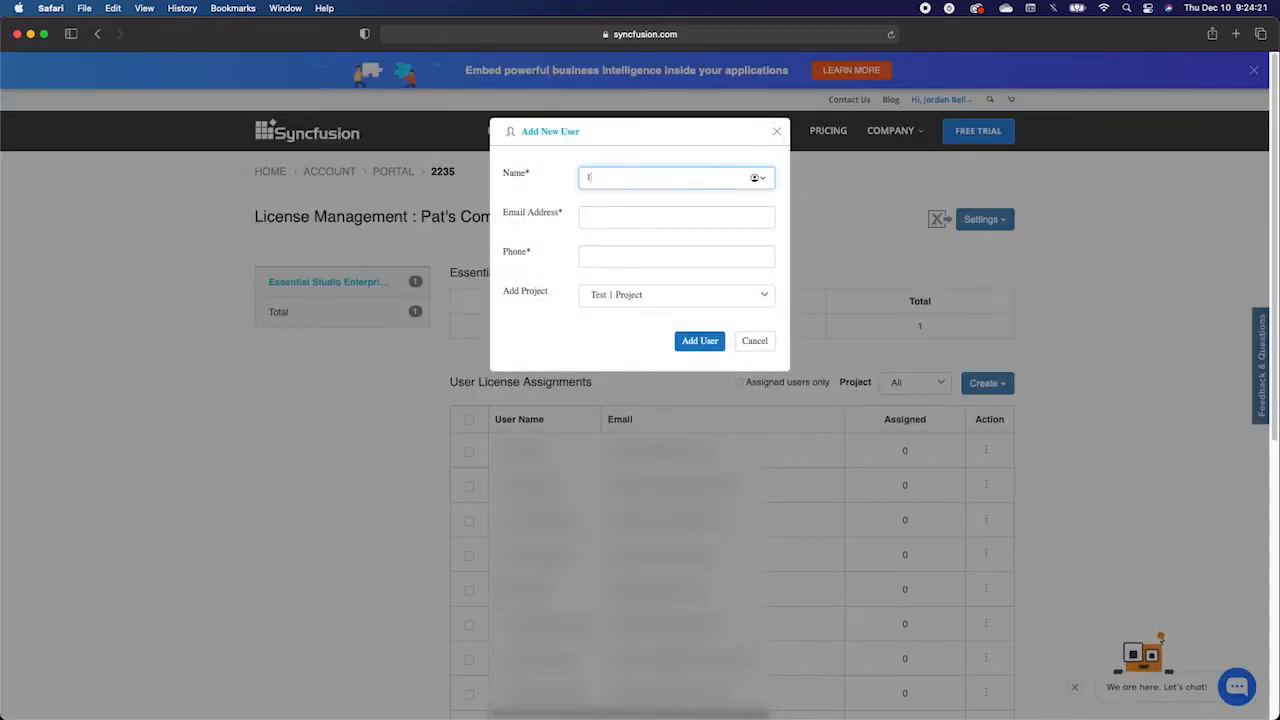
Step: Enter the new user's name, email and phone, and assign the Default Project
key(Backspace)
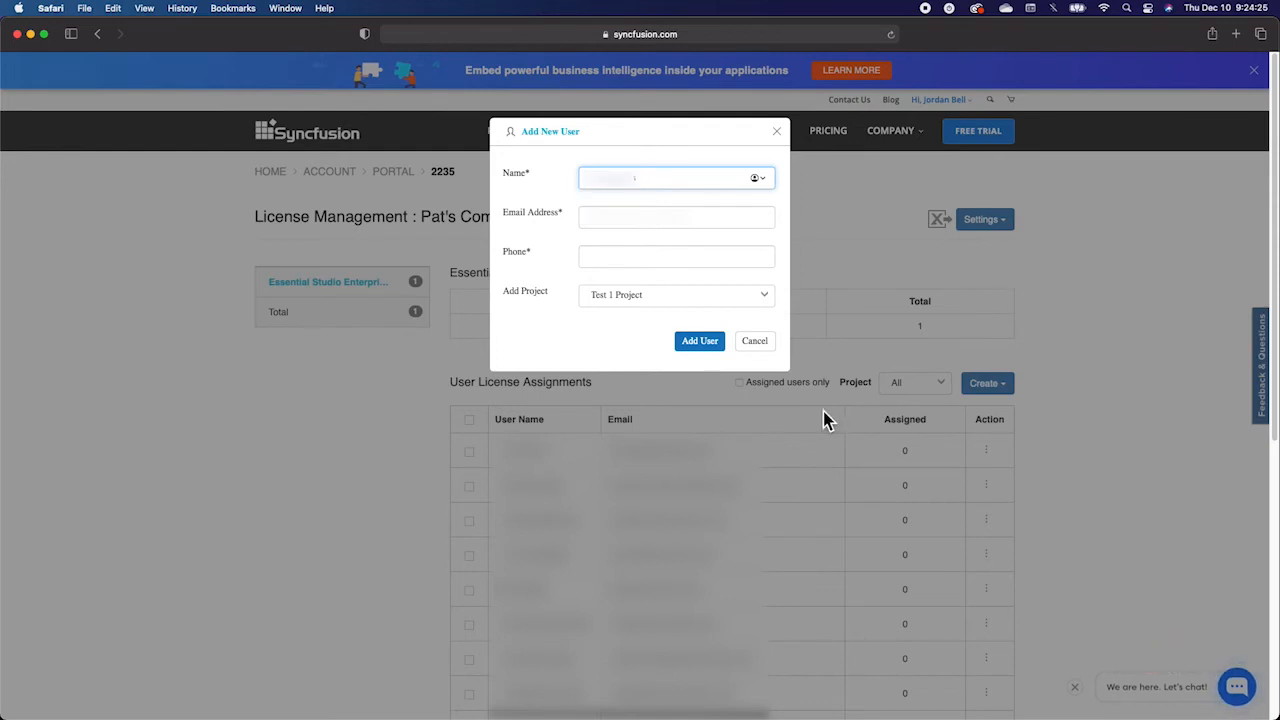
click(676, 217)
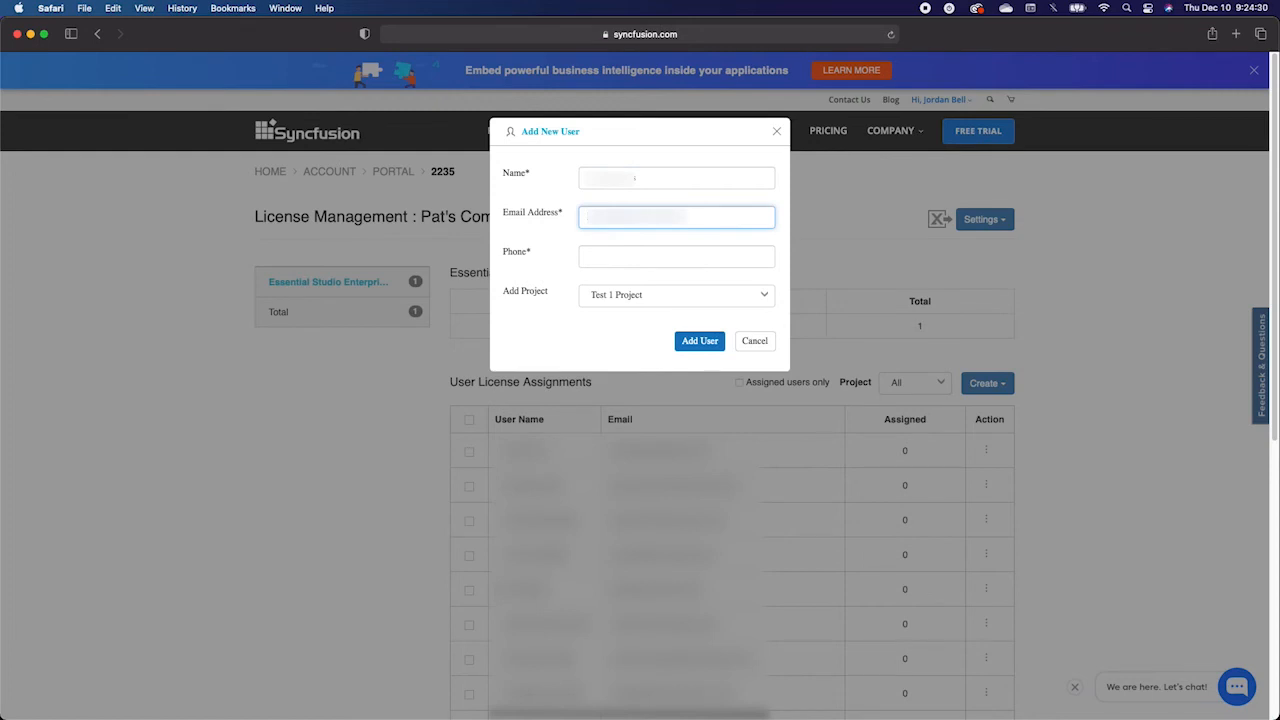
text(1)
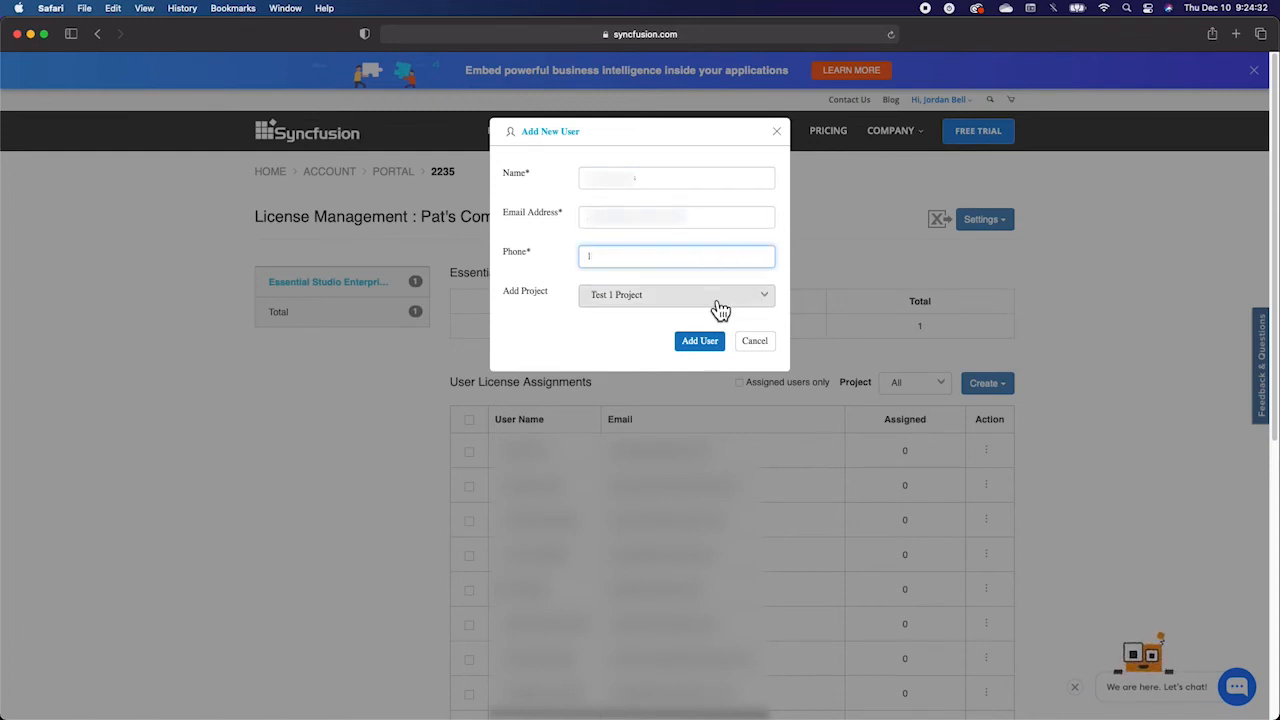
click(677, 295)
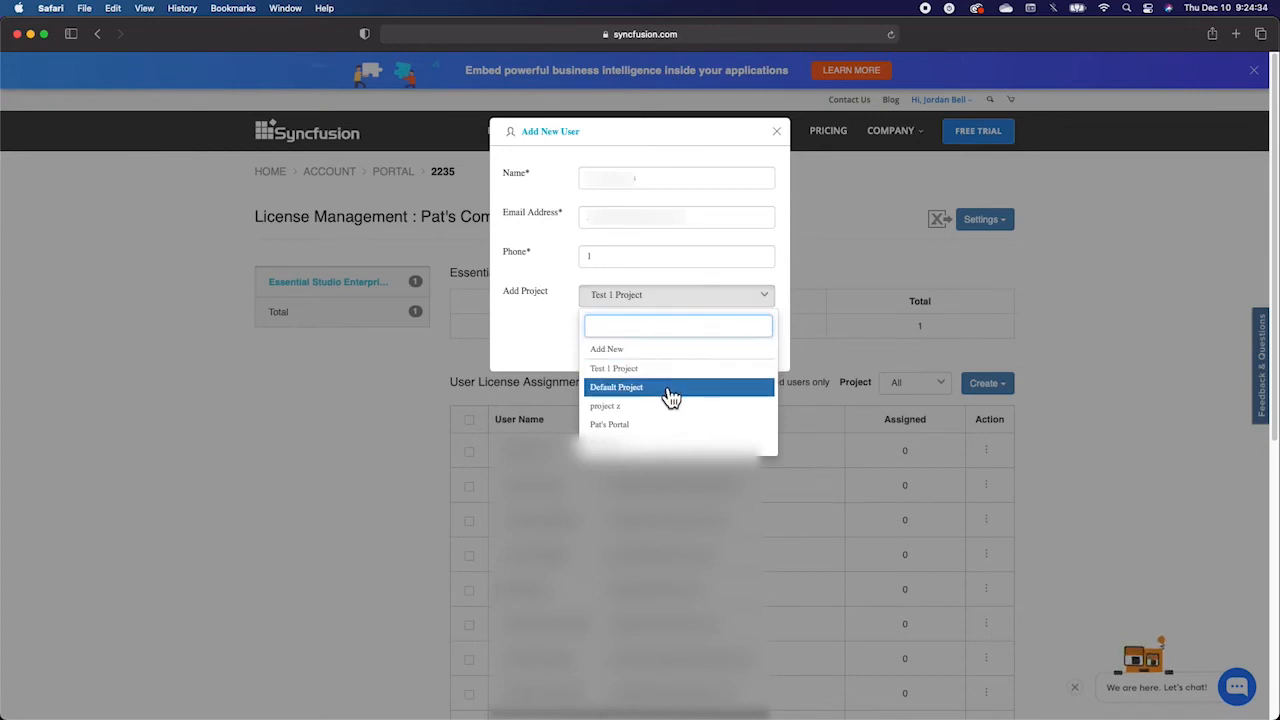
click(618, 387)
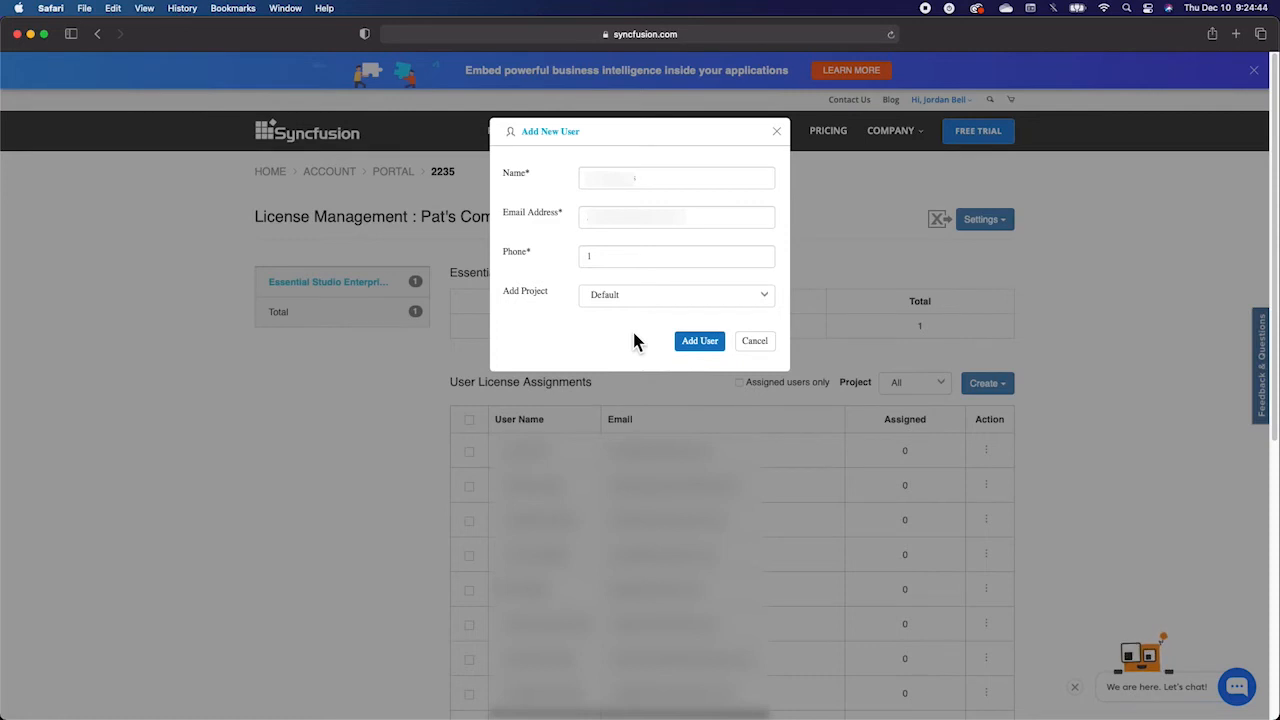
Step: Add John Smith to the license list, then cancel a license-count edit, keeping 0 assigned
click(699, 340)
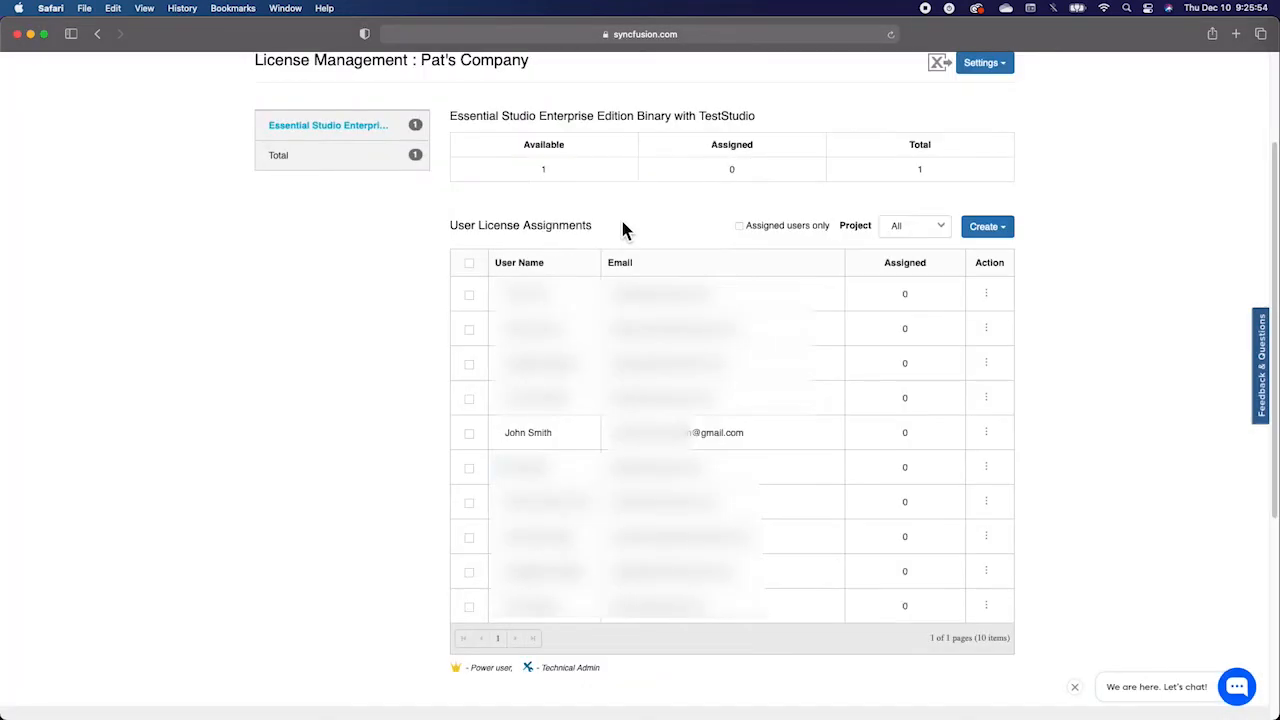
mouse_move(989, 432)
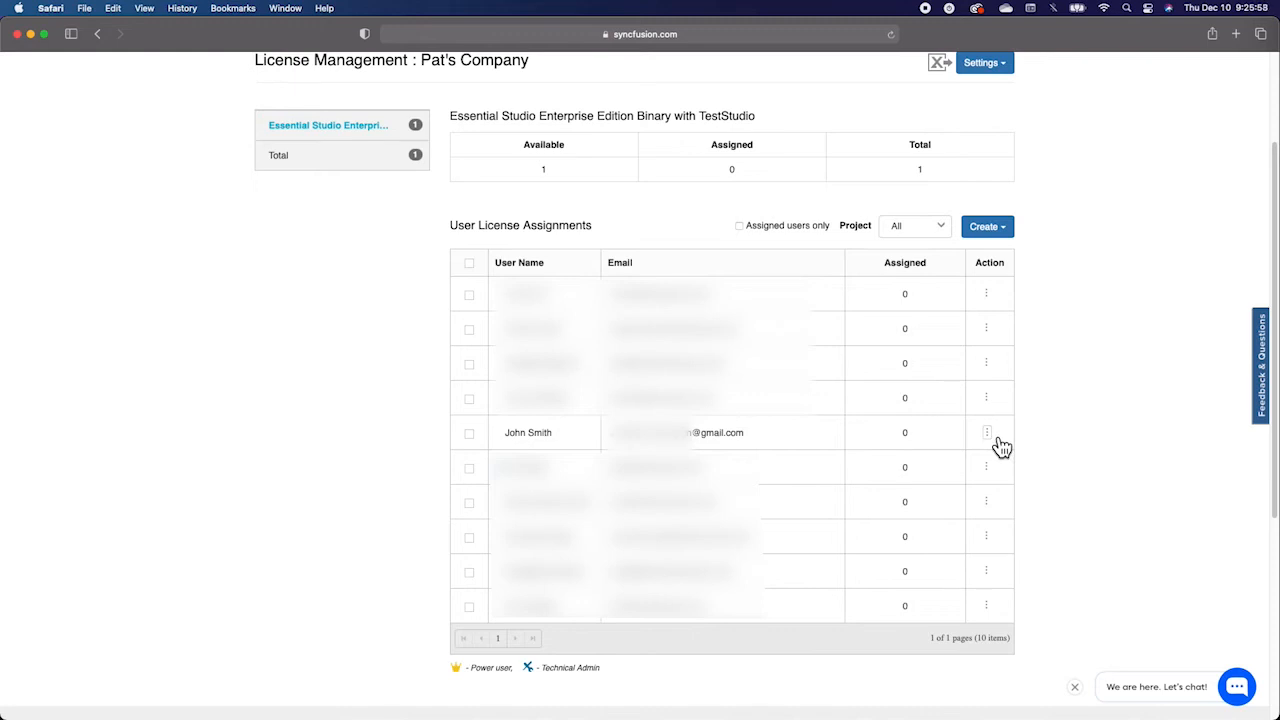
click(987, 432)
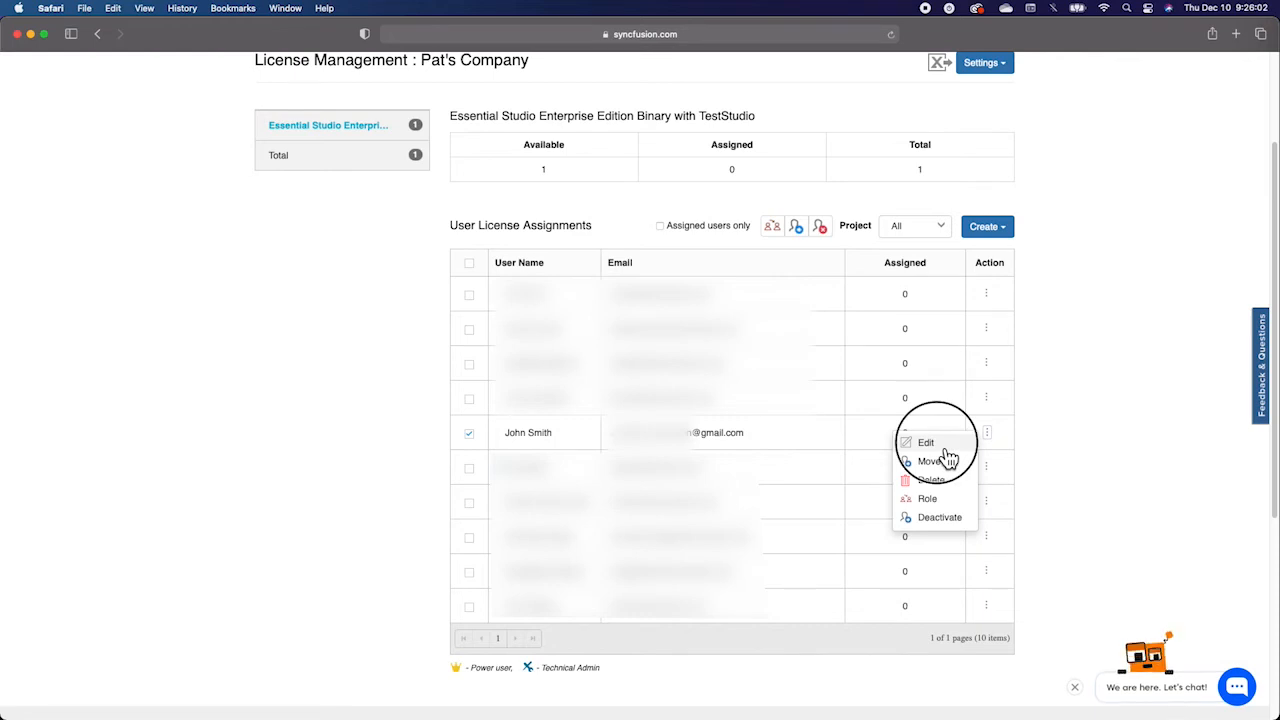
click(923, 442)
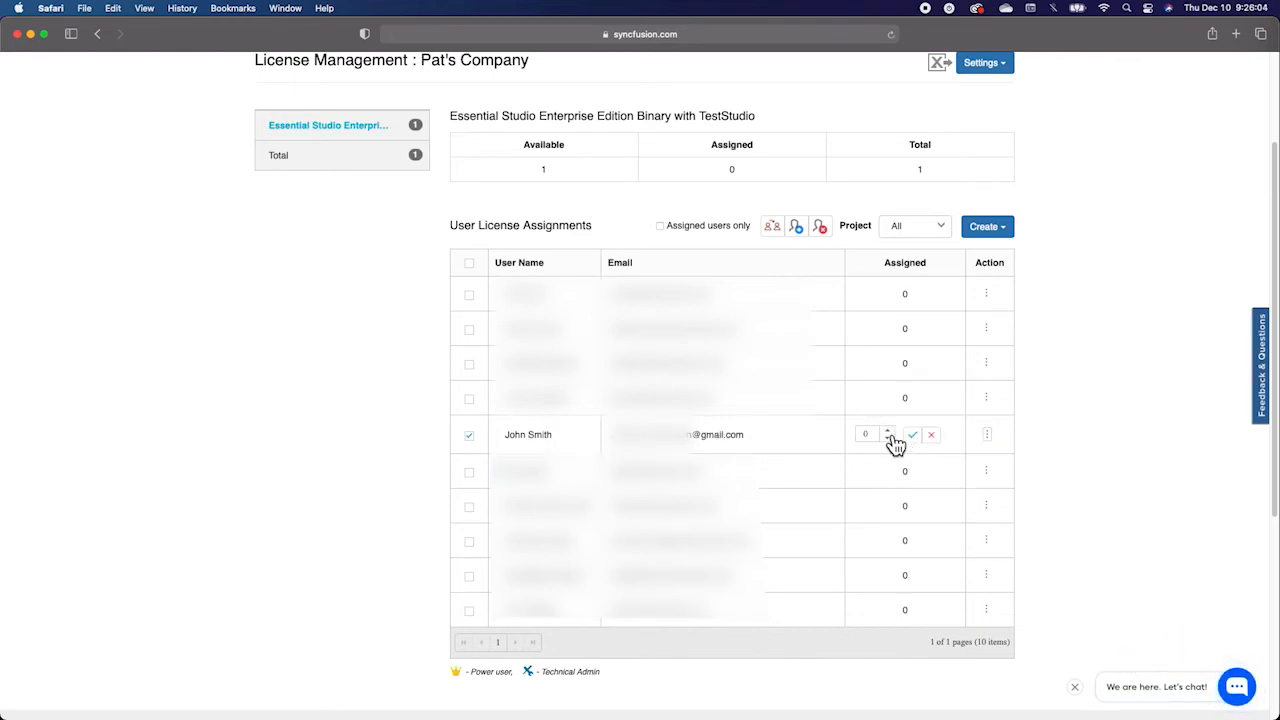
click(889, 429)
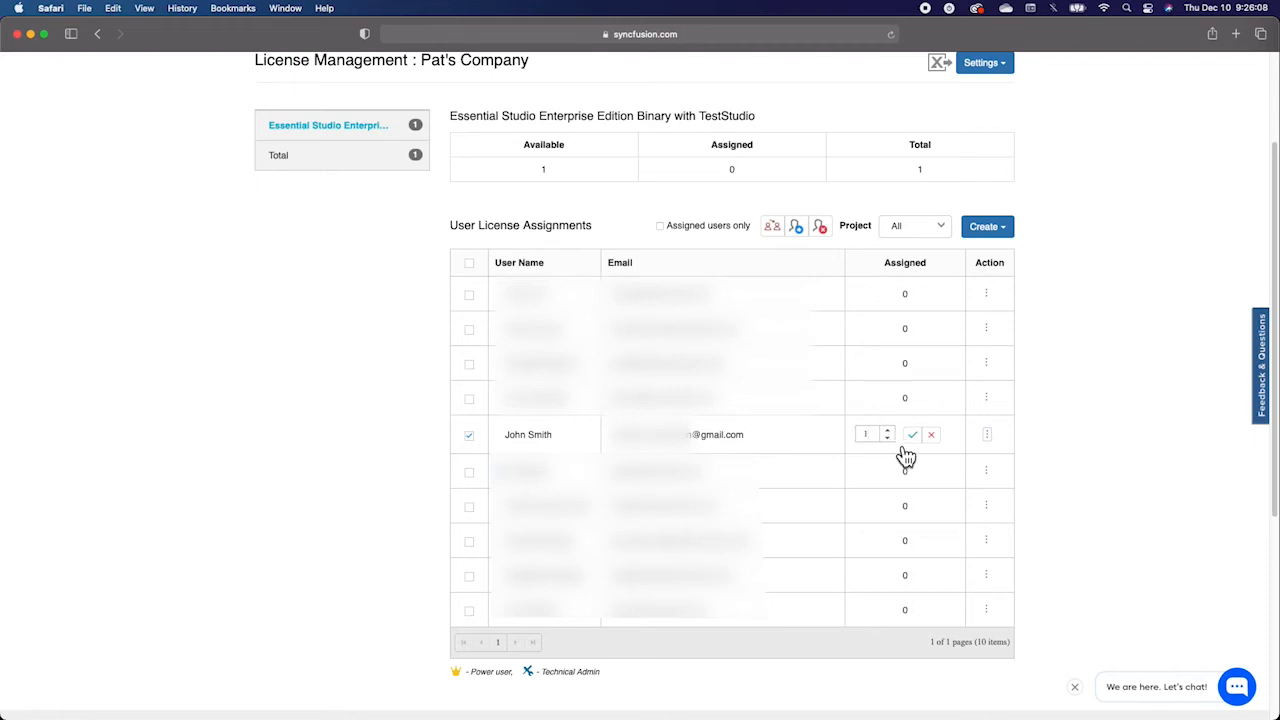
click(887, 438)
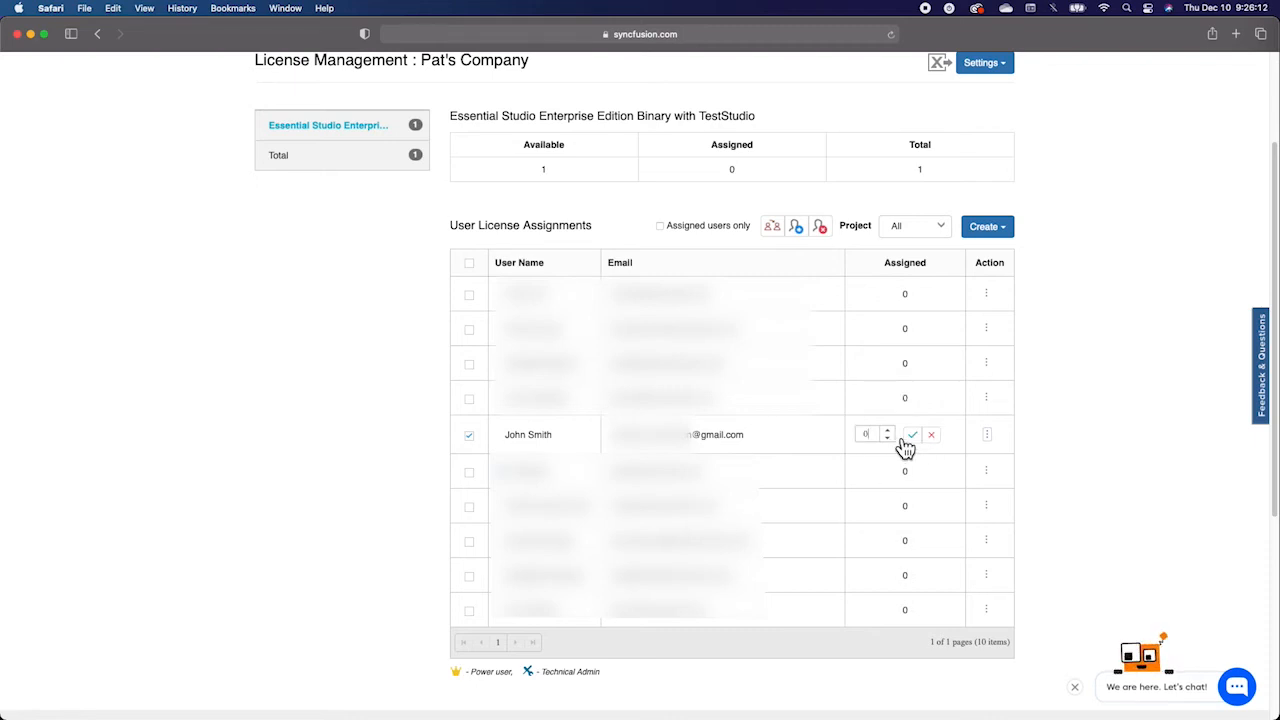
click(932, 434)
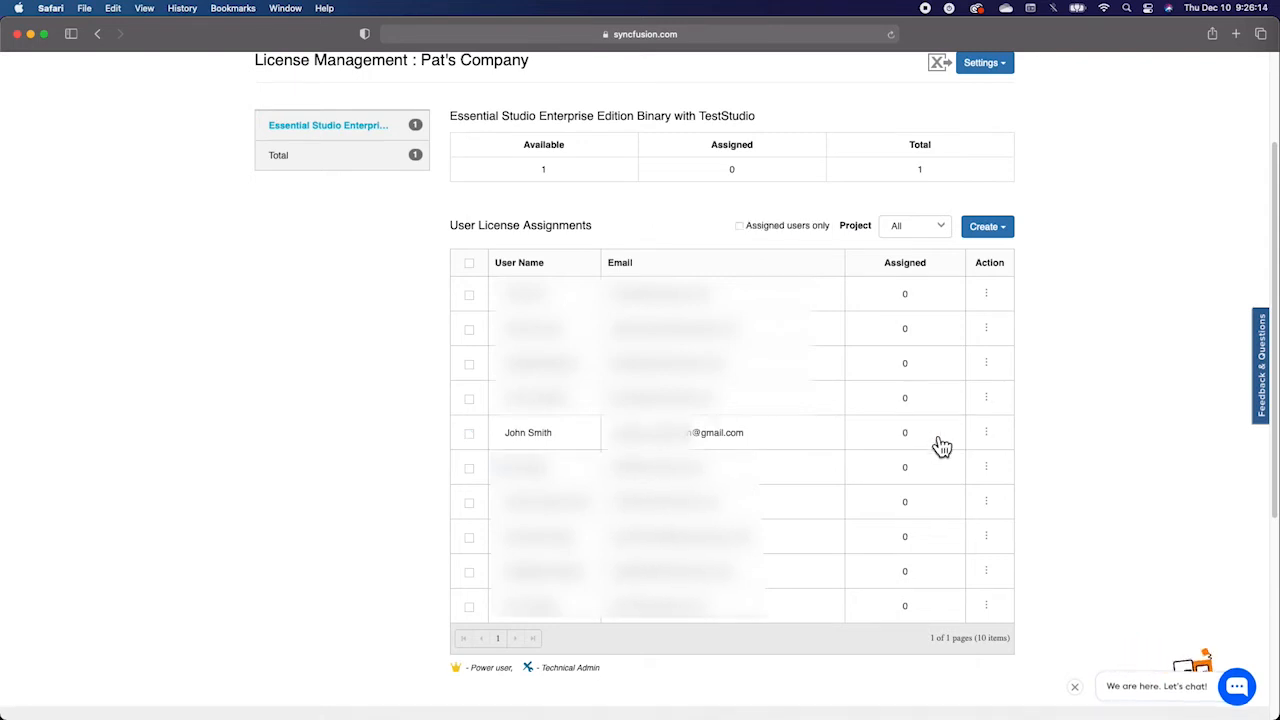
mouse_move(1067, 462)
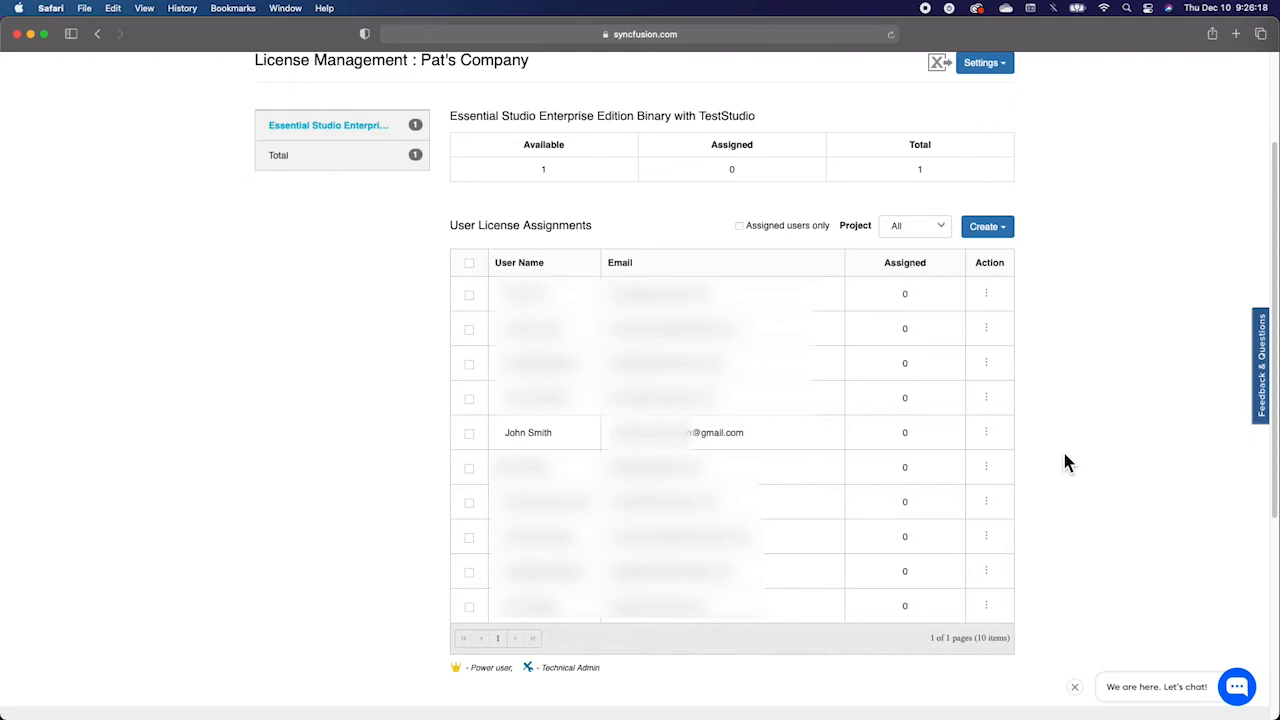
Step: Open John Smith's Assign Role dialog and select Power User, then Technical Admin
click(987, 432)
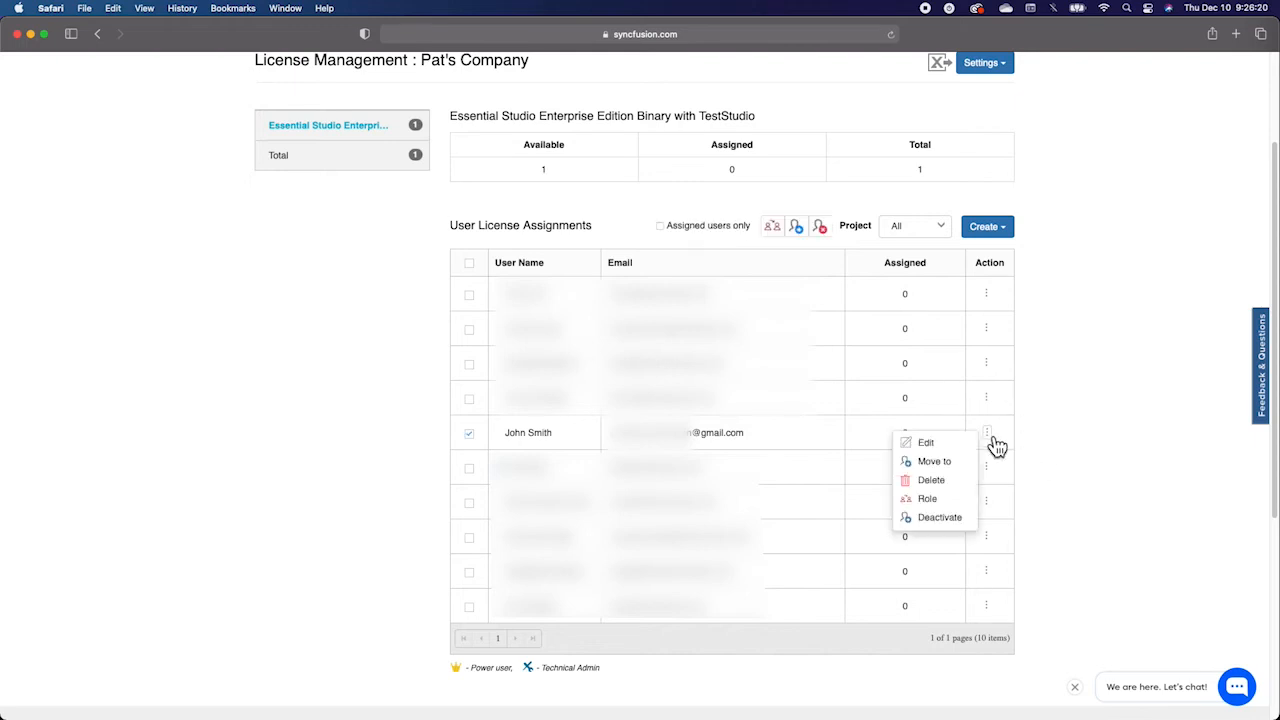
click(928, 498)
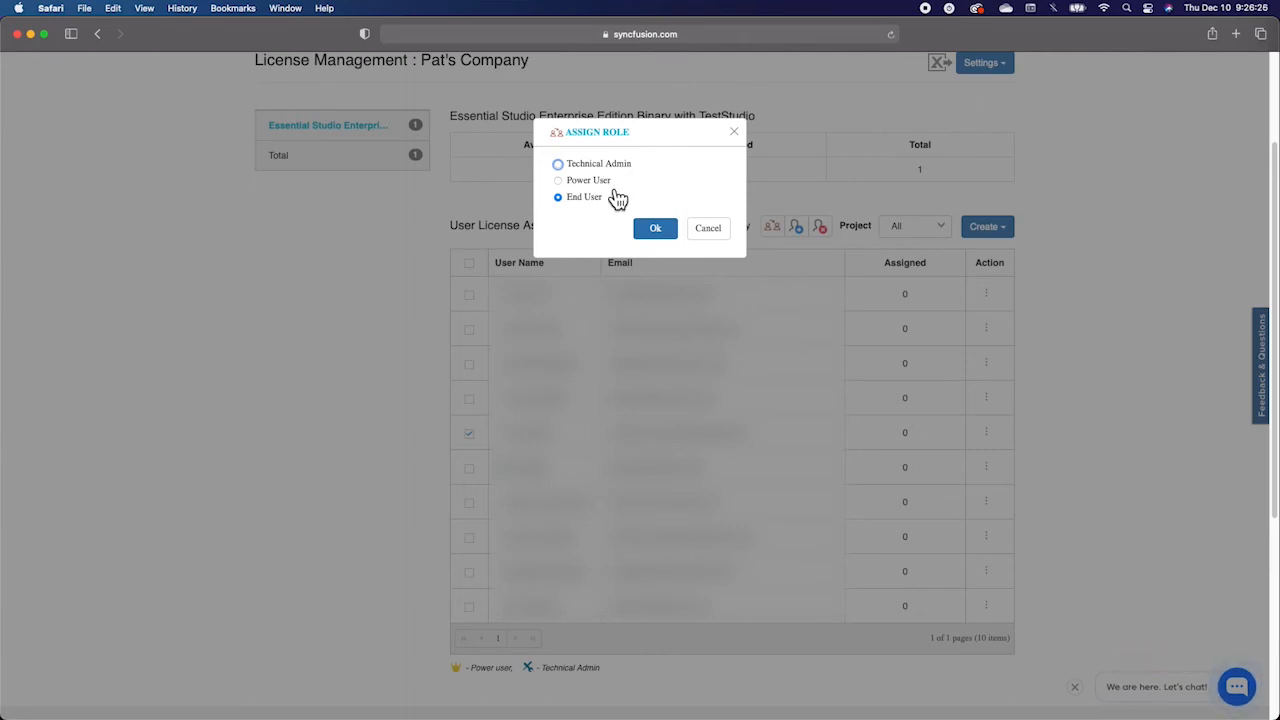
mouse_move(610, 210)
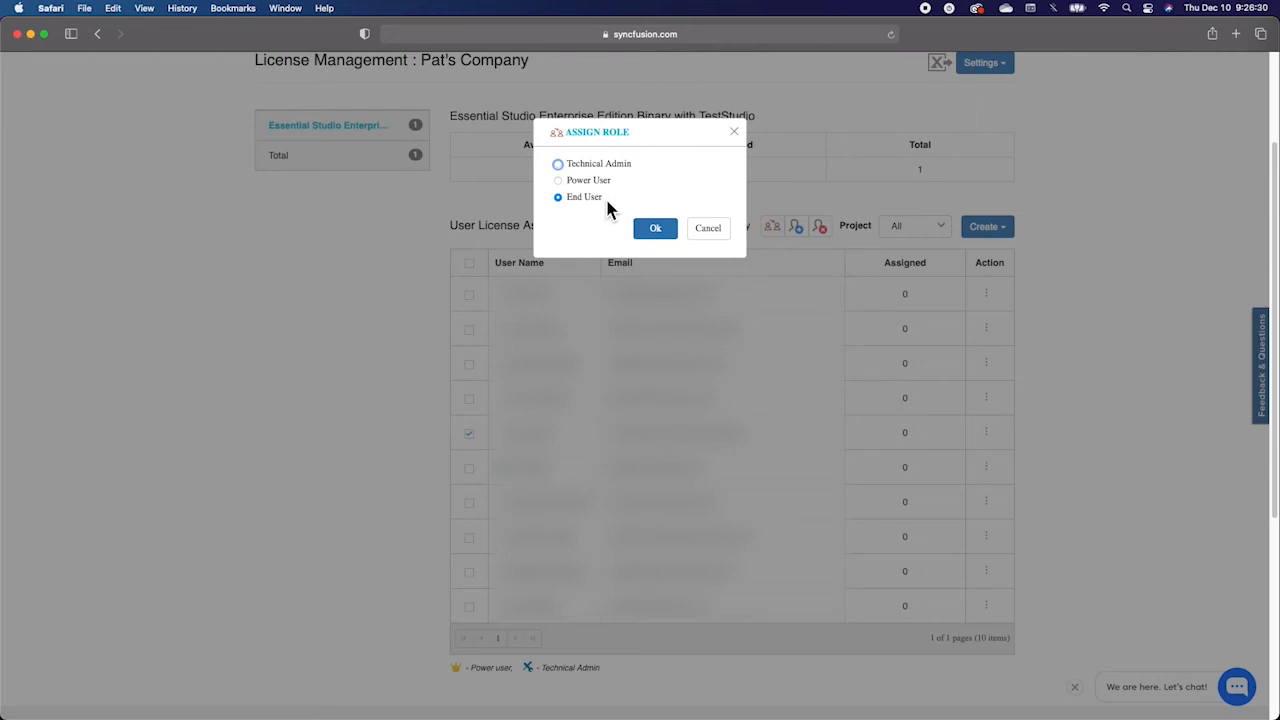
click(558, 180)
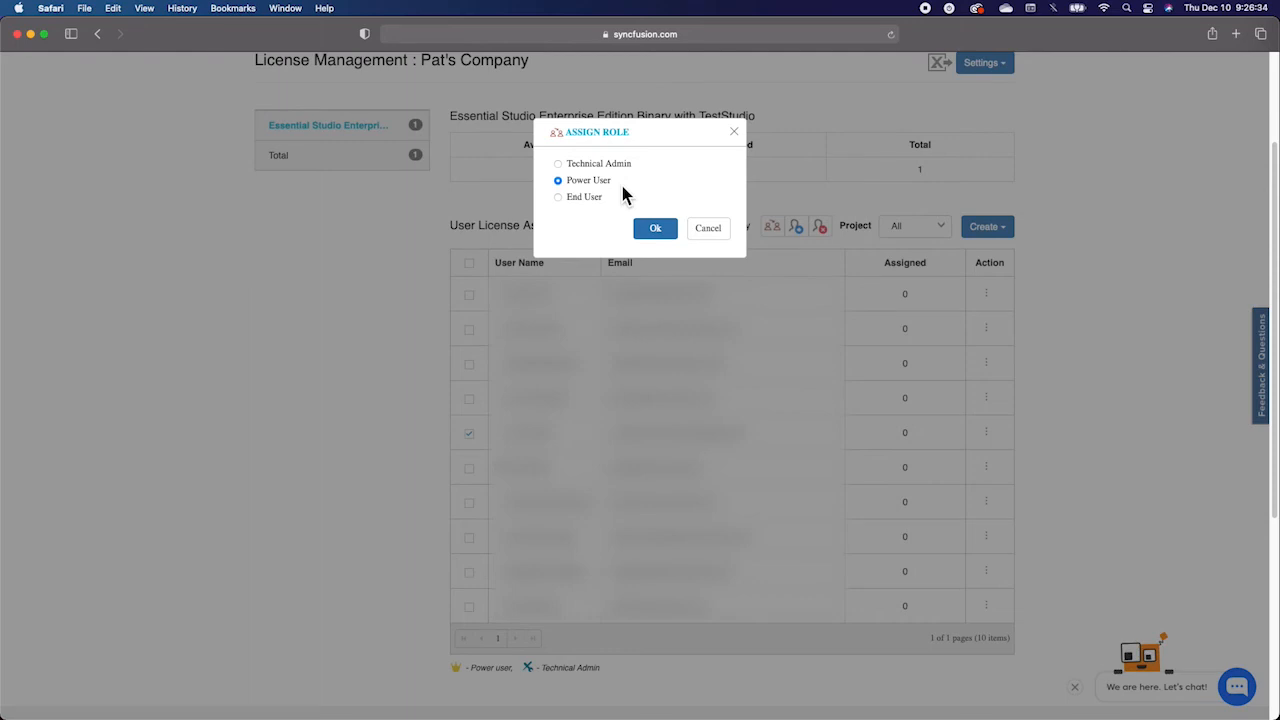
click(556, 163)
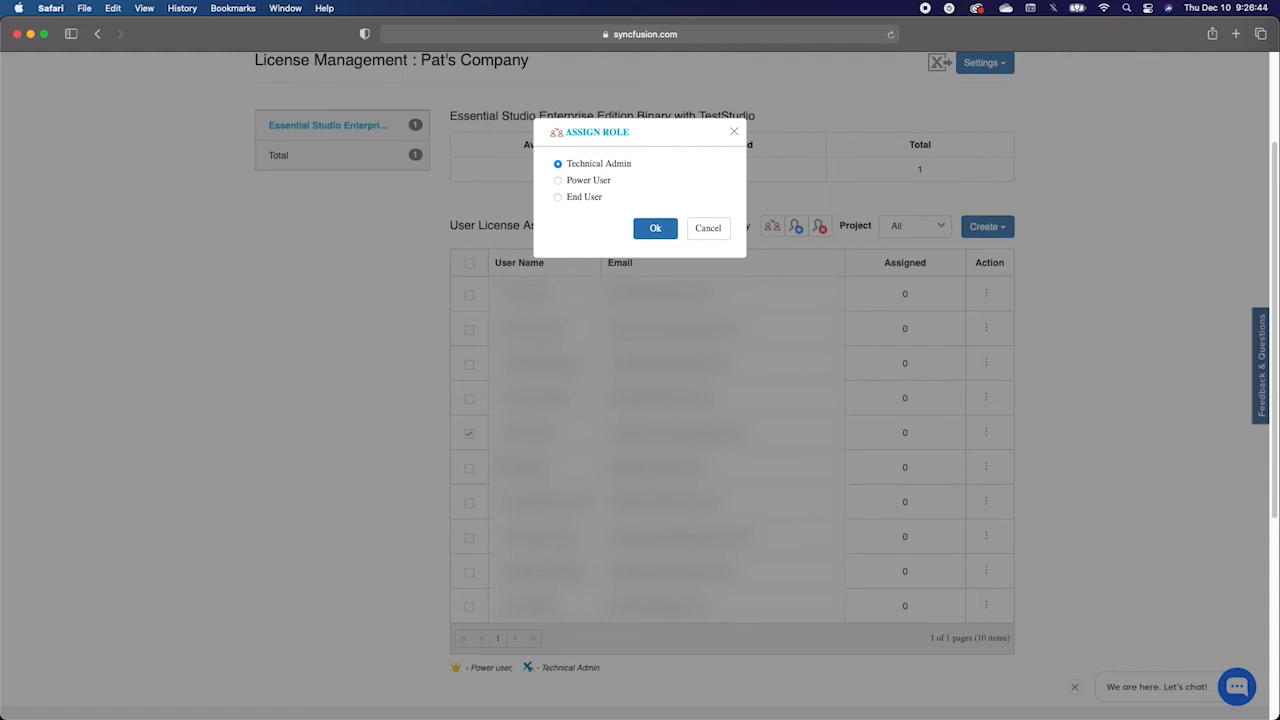
mouse_move(997, 62)
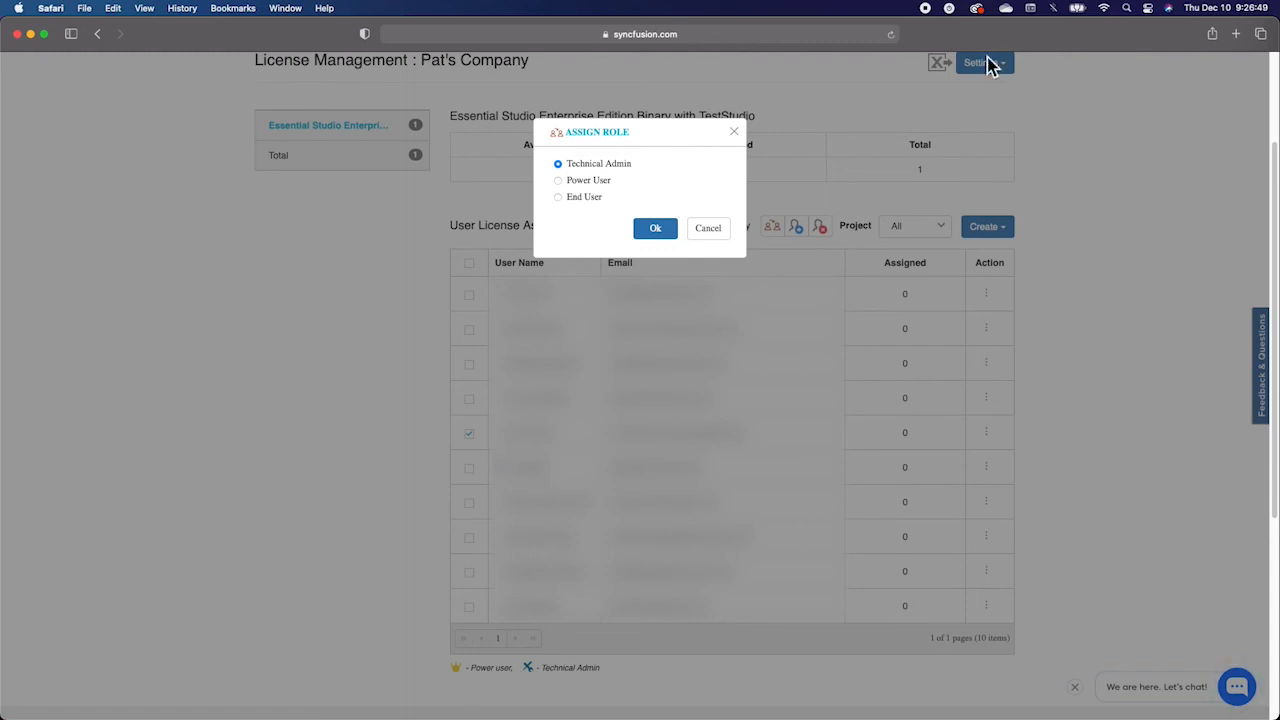
Step: Change John Smith's role to End User, confirm it, and dismiss the success message
click(558, 197)
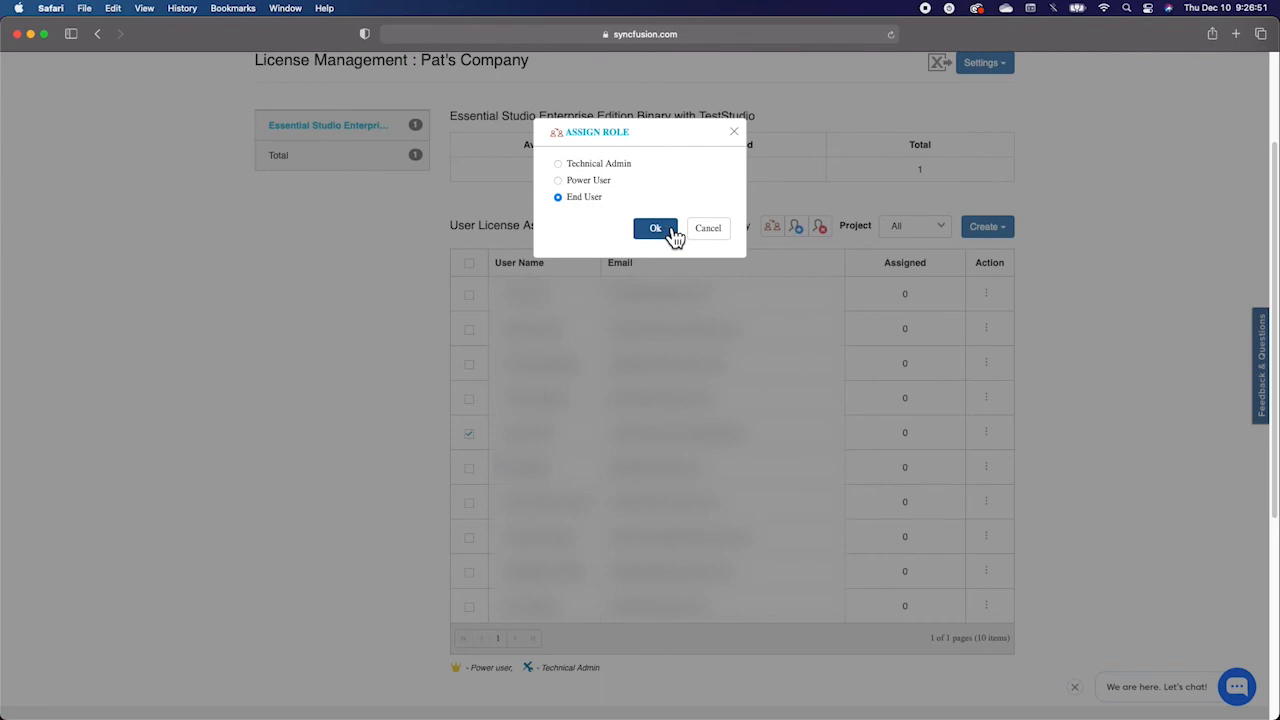
click(655, 228)
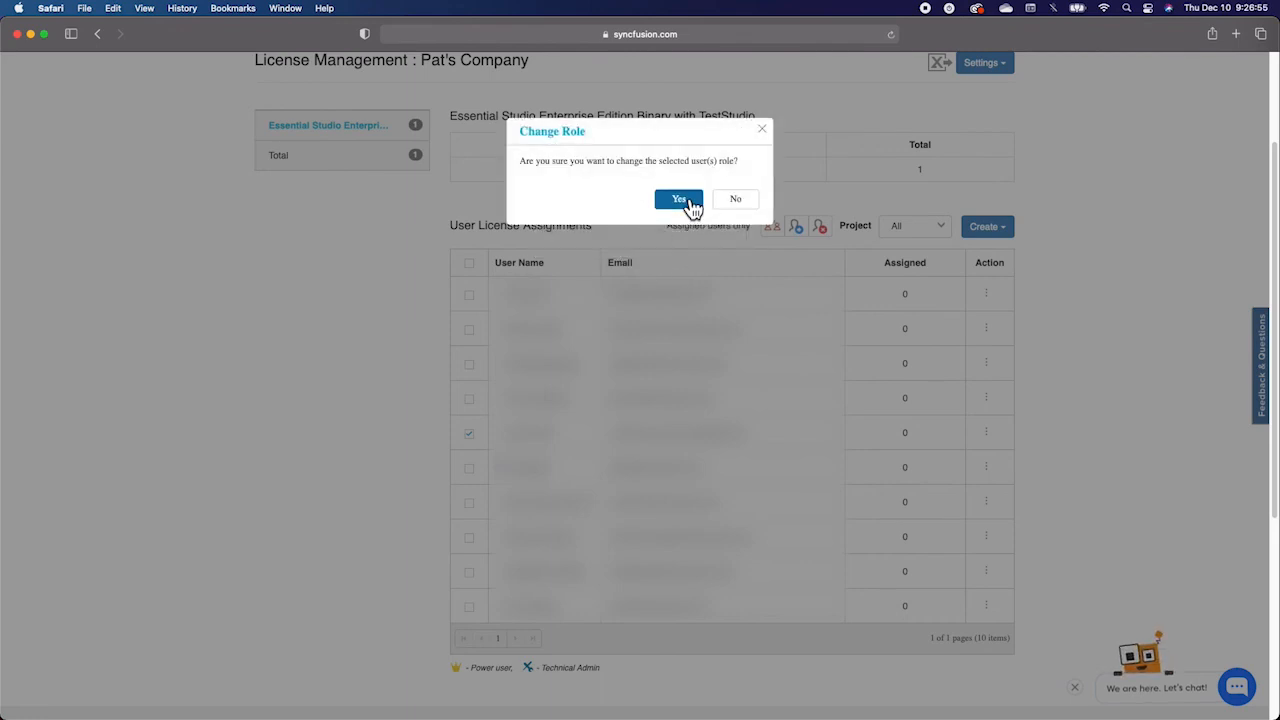
click(677, 198)
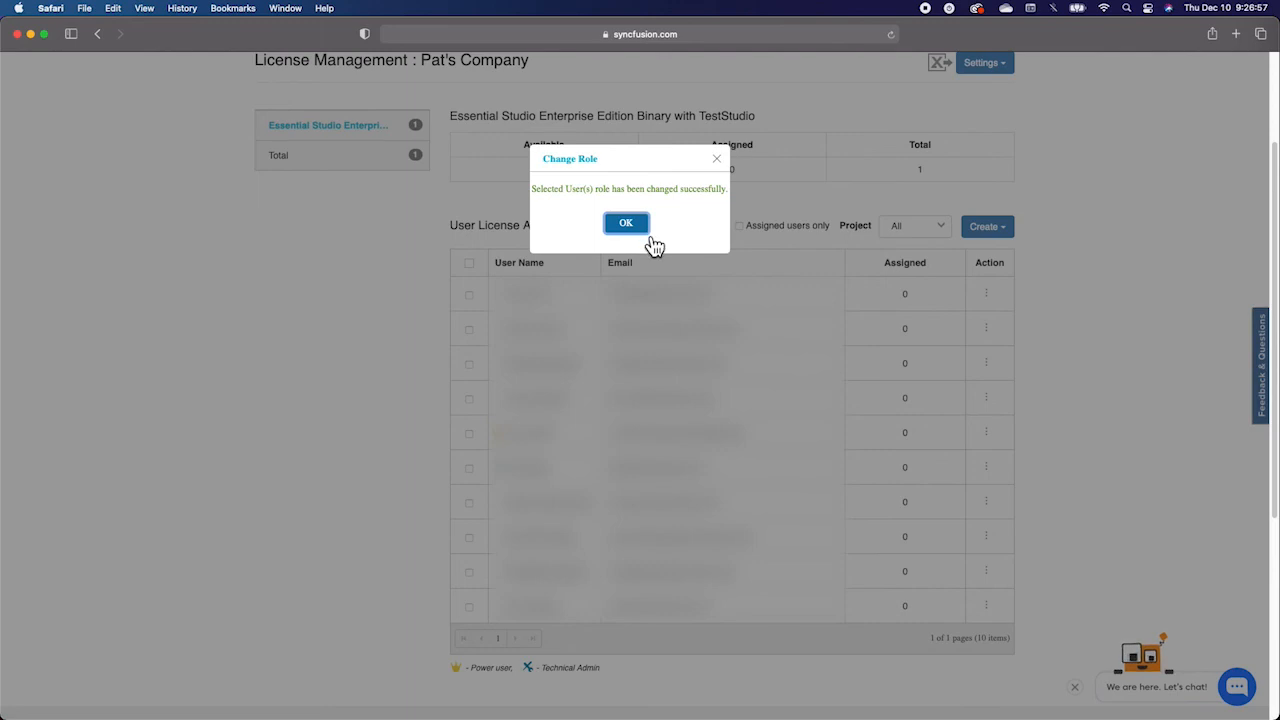
mouse_move(650, 240)
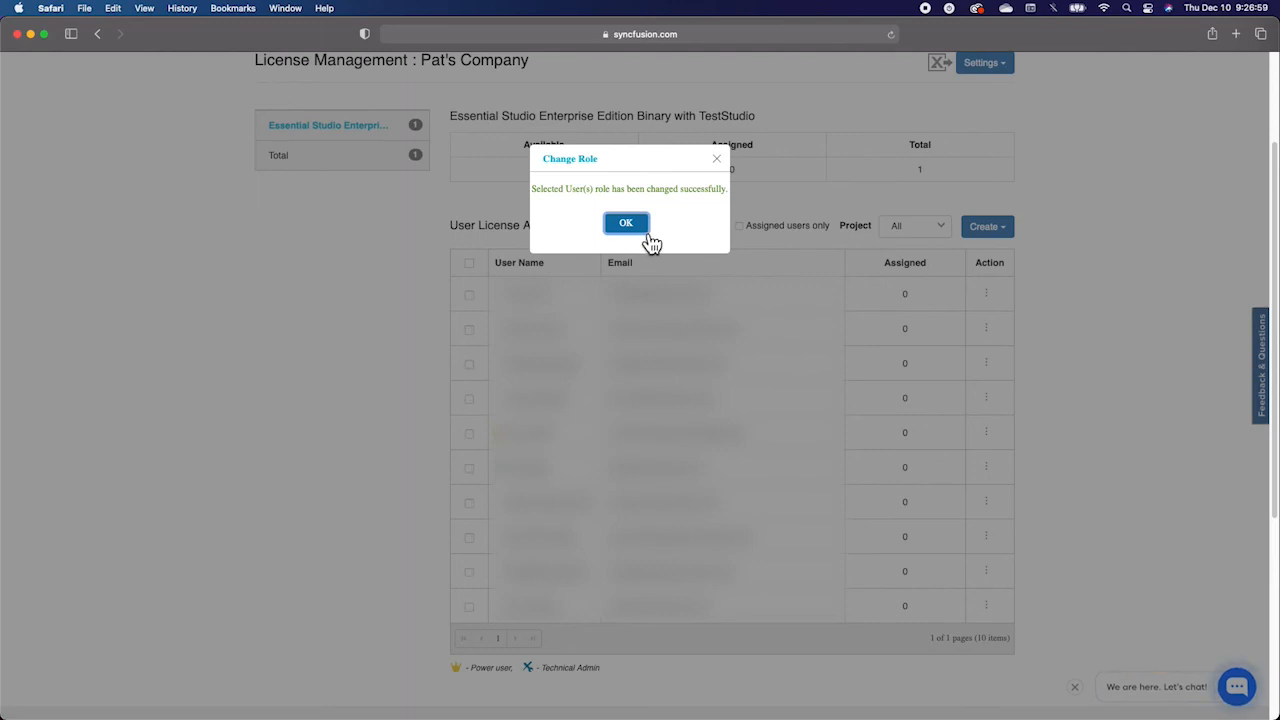
click(626, 222)
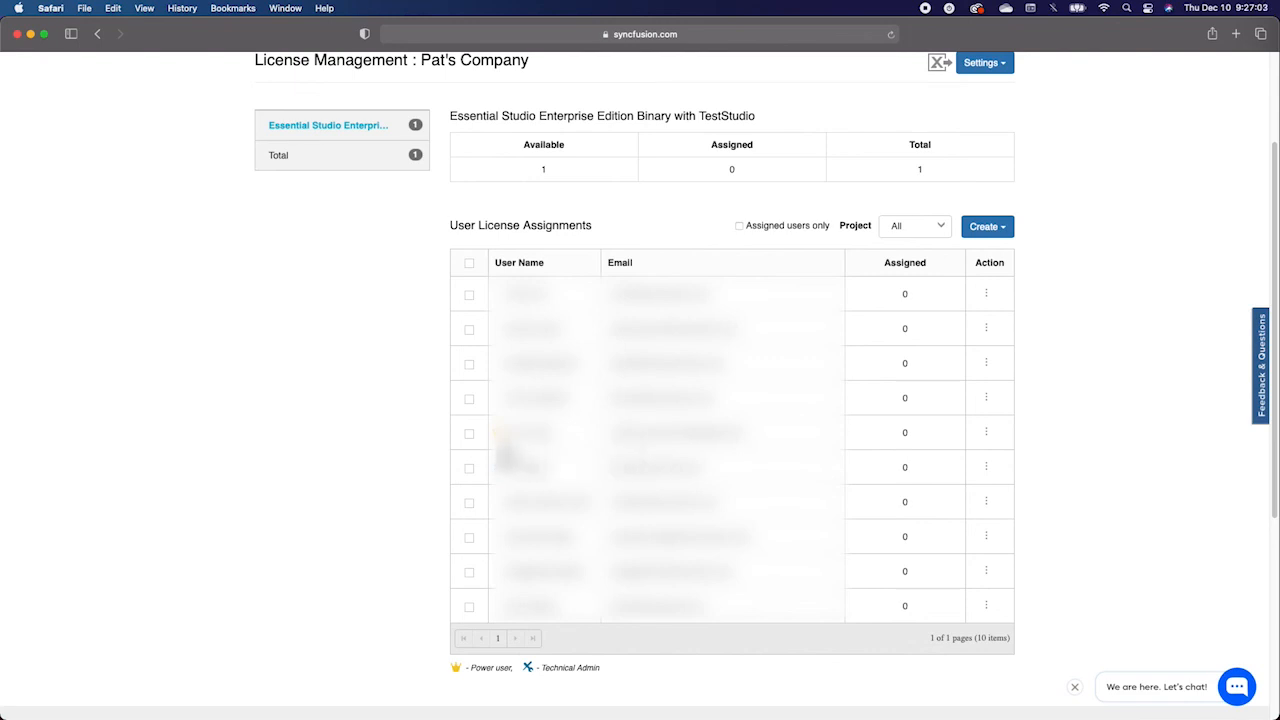
mouse_move(414, 456)
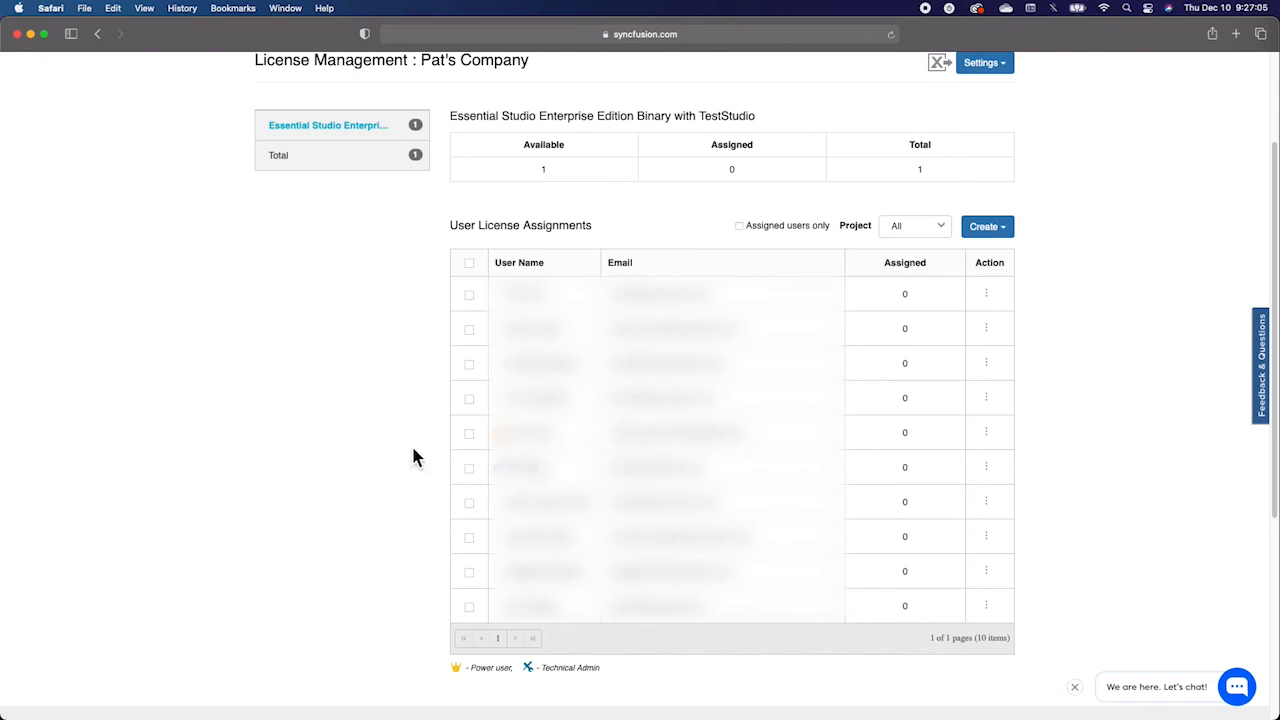
mouse_move(429, 458)
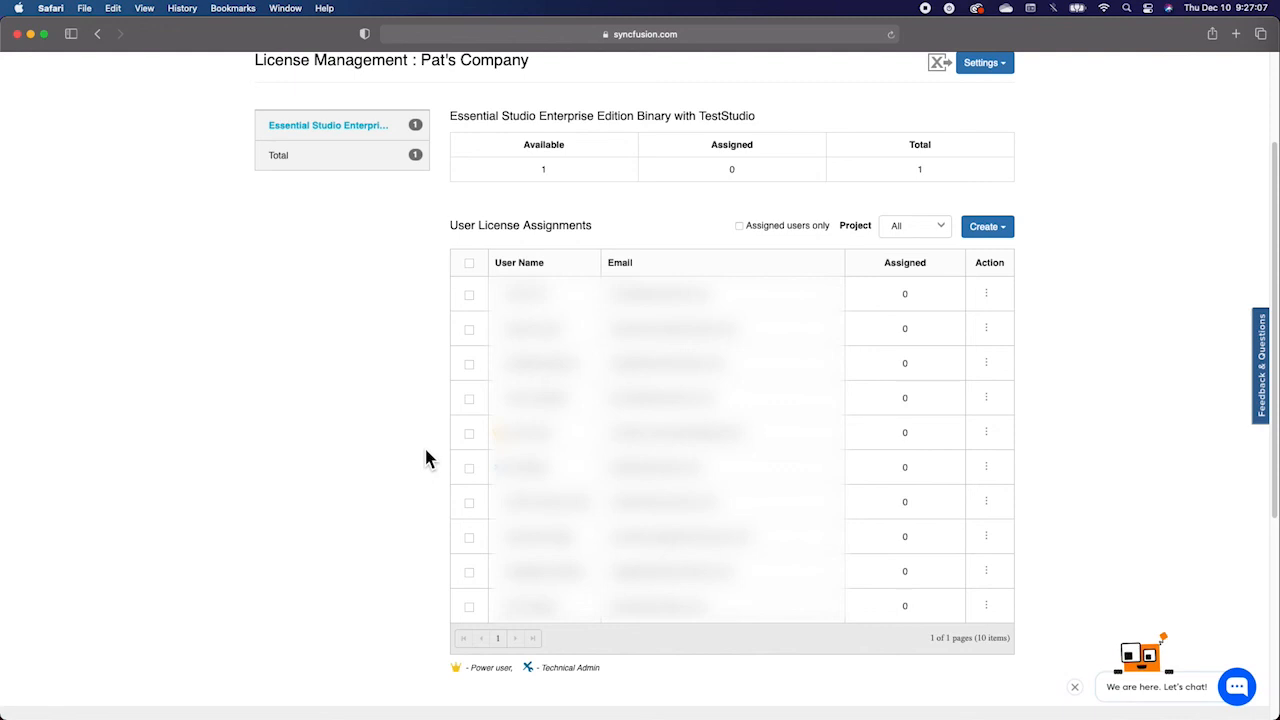
mouse_move(444, 454)
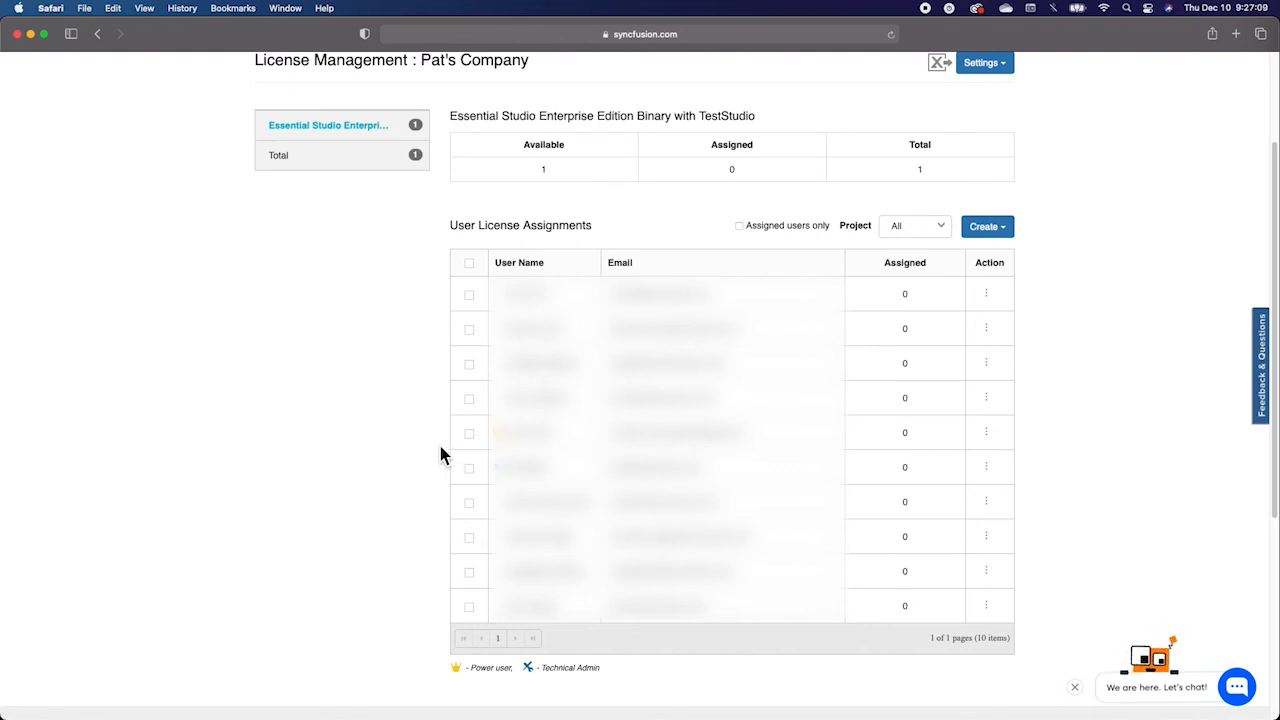